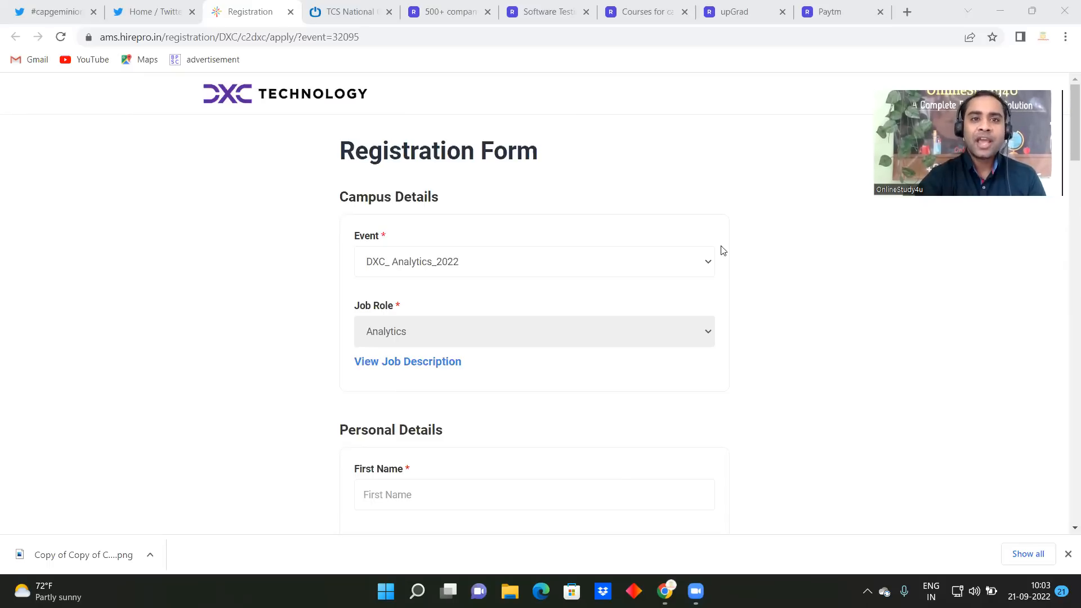
Glance at the TCS and Twitter tabs, then read the DXC Analytics job description
click(348, 12)
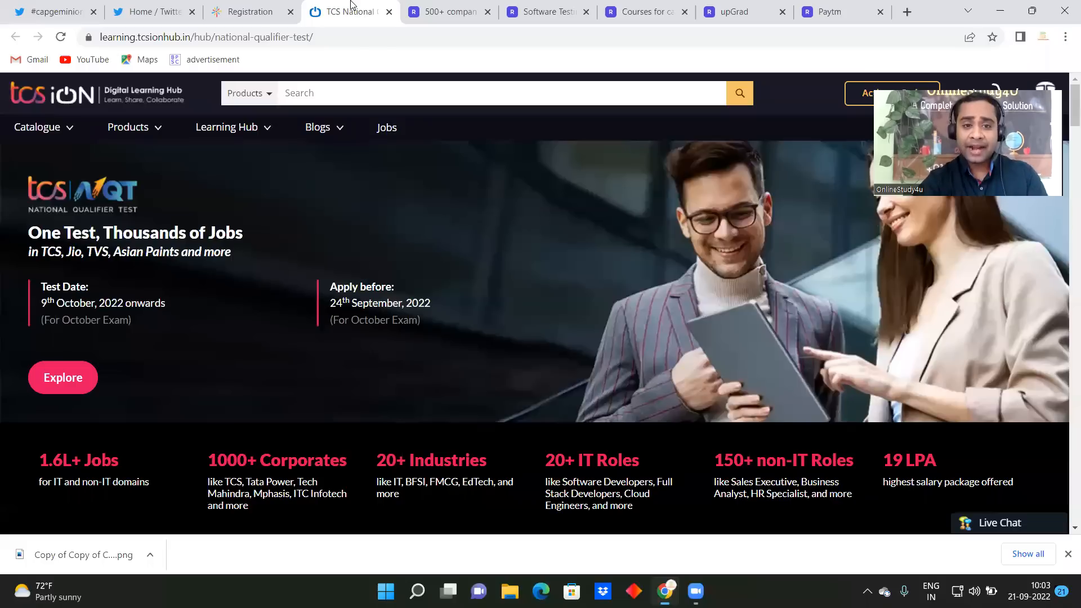
click(49, 12)
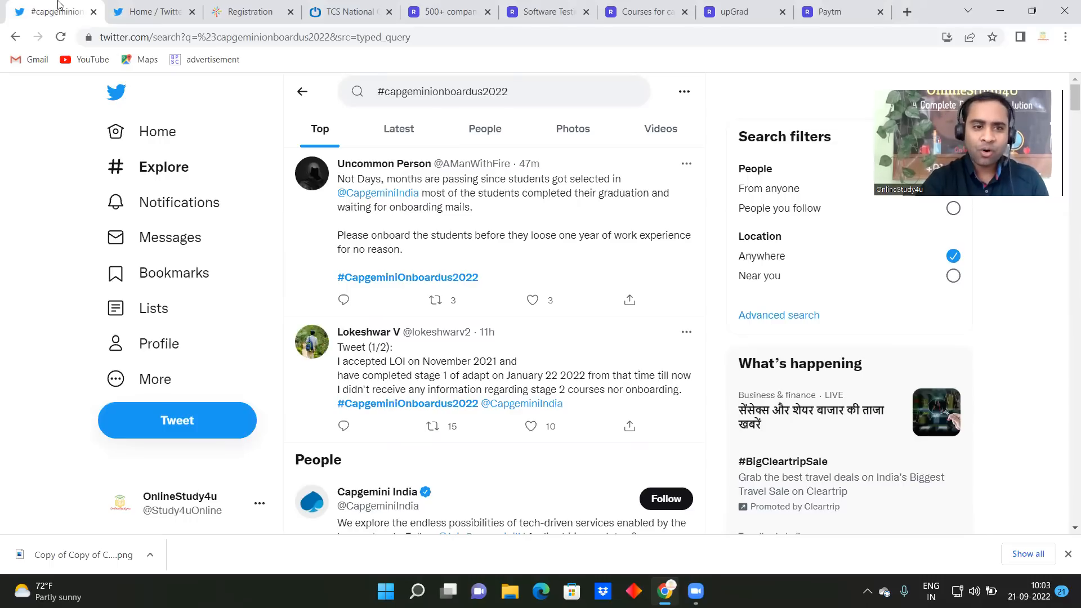
click(249, 12)
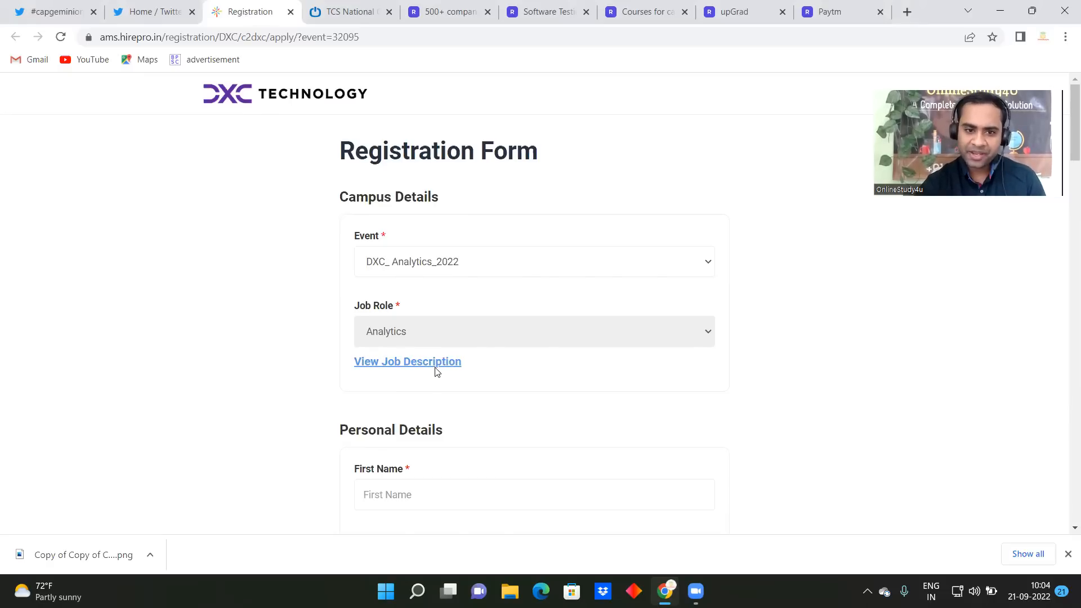
click(407, 361)
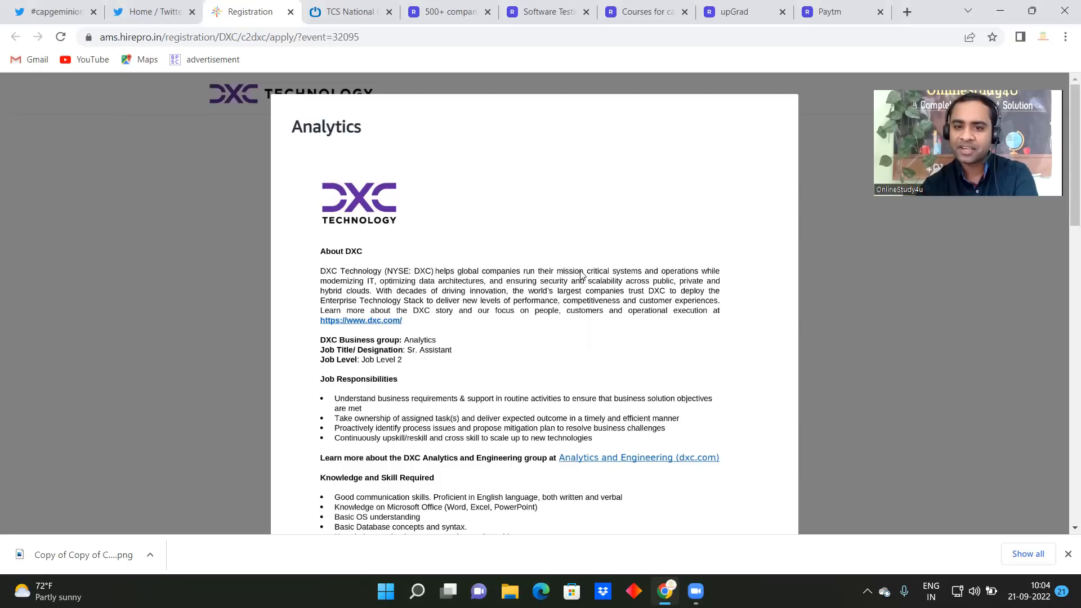
Scroll through the DXC registration form, then bring up the TCS National Qualifier Test page
scroll(down, 3)
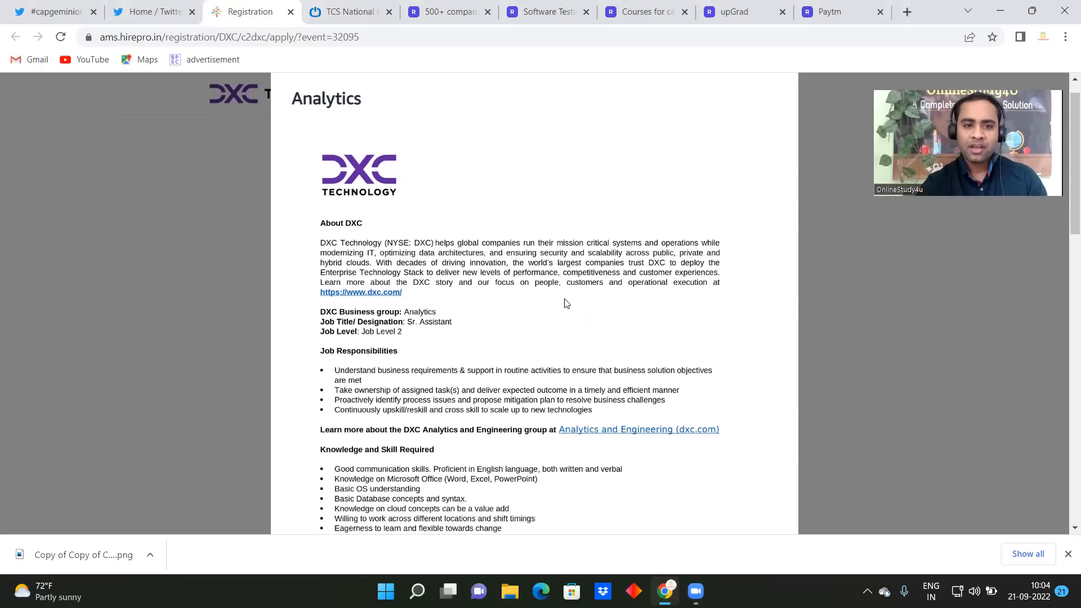
scroll(down, 3)
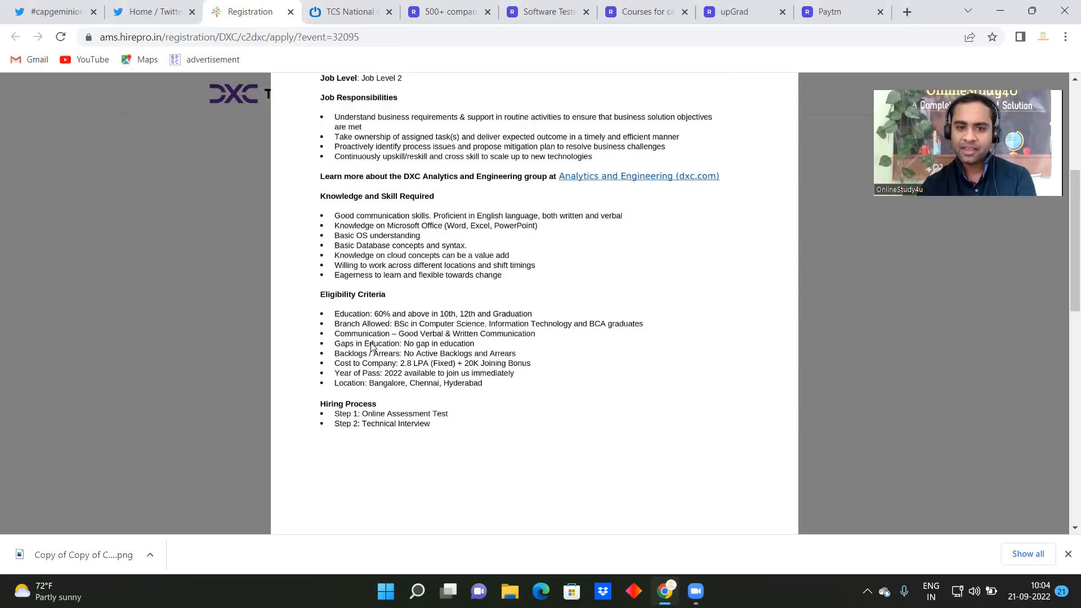
mouse_move(427, 347)
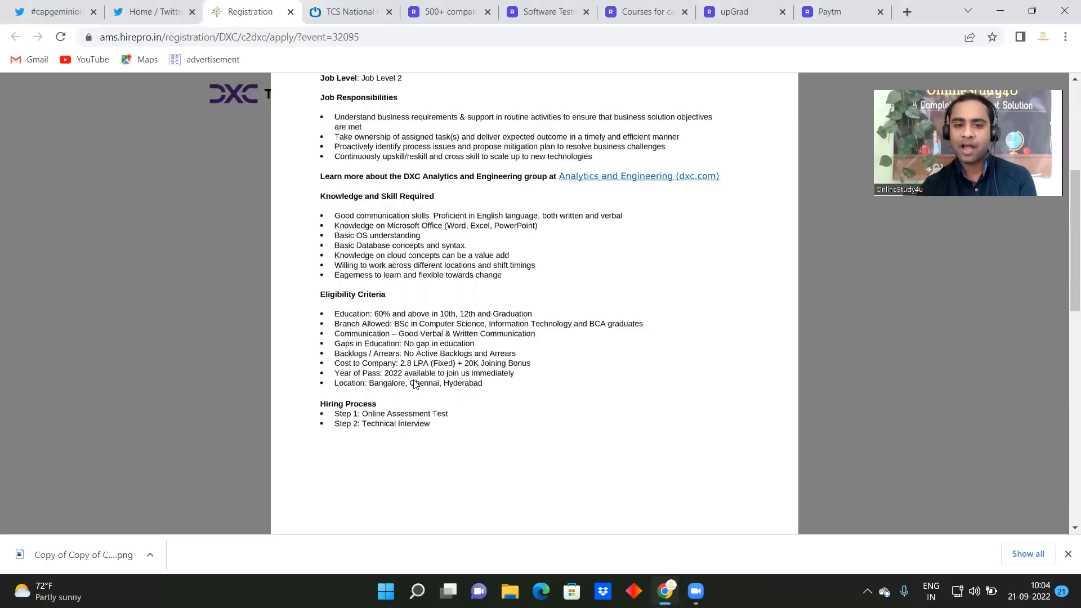
scroll(down, 3)
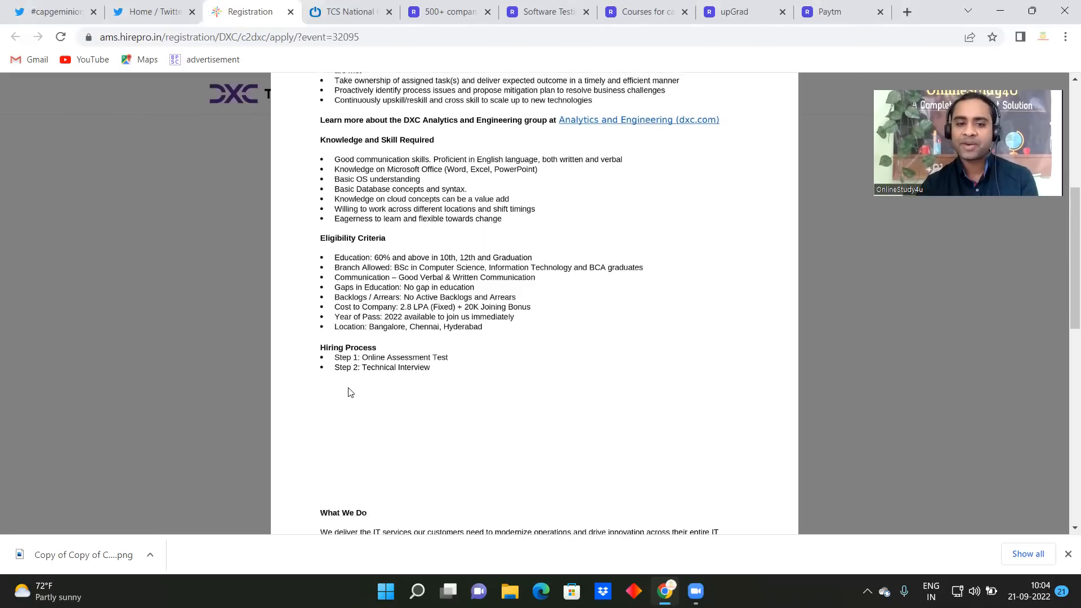
scroll(down, 3)
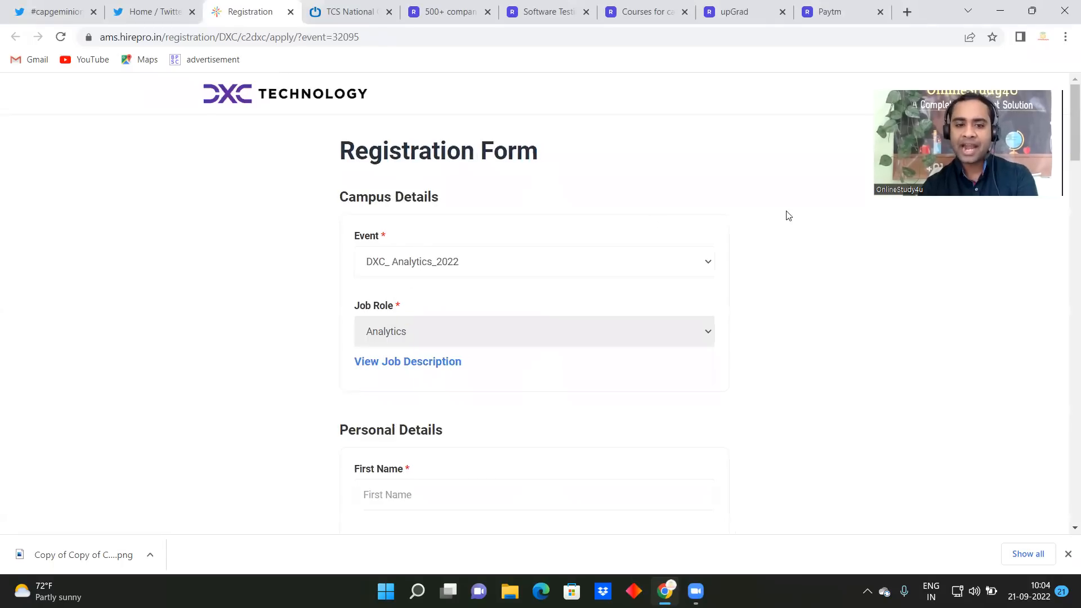
scroll(down, 3)
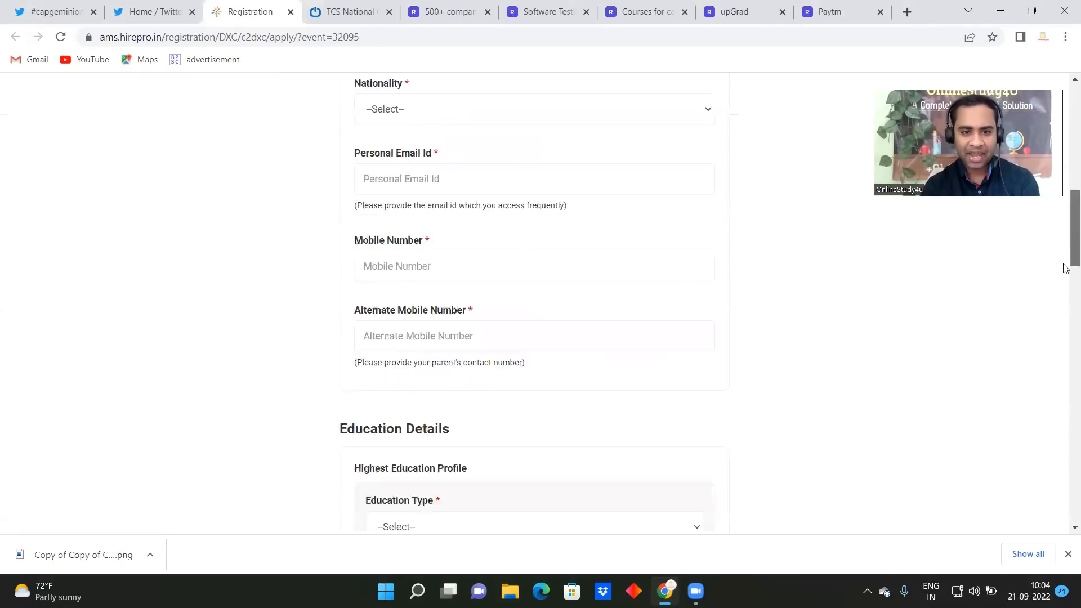
scroll(up, 3)
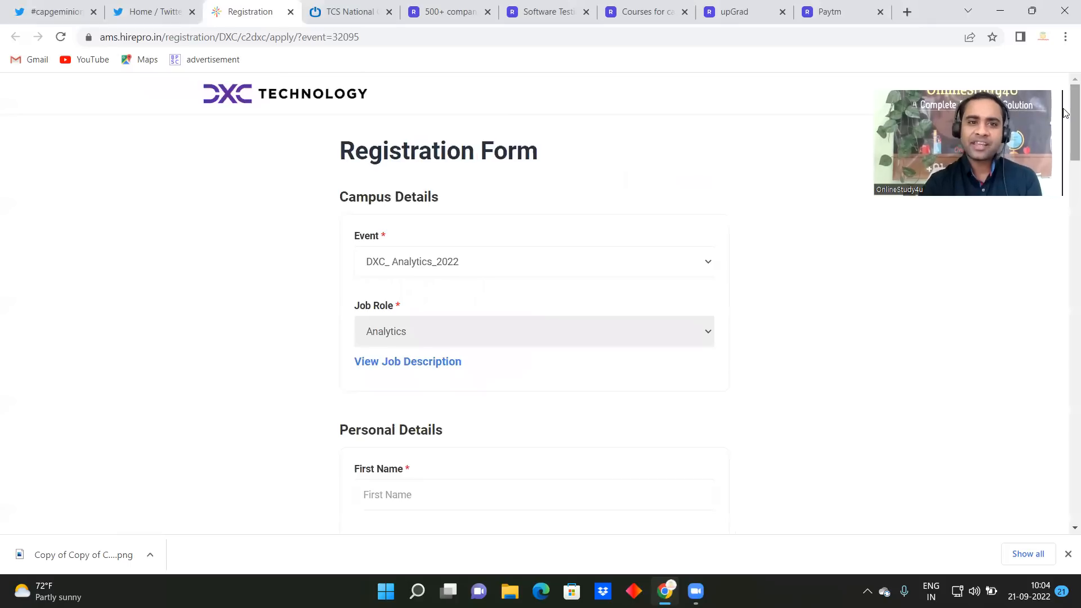
click(348, 12)
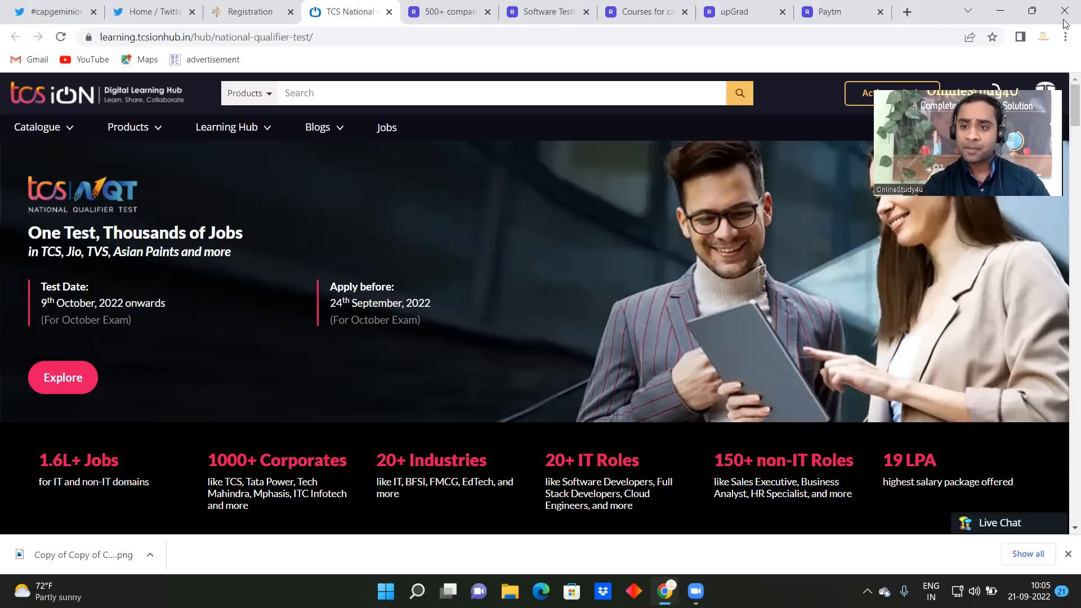
scroll(down, 3)
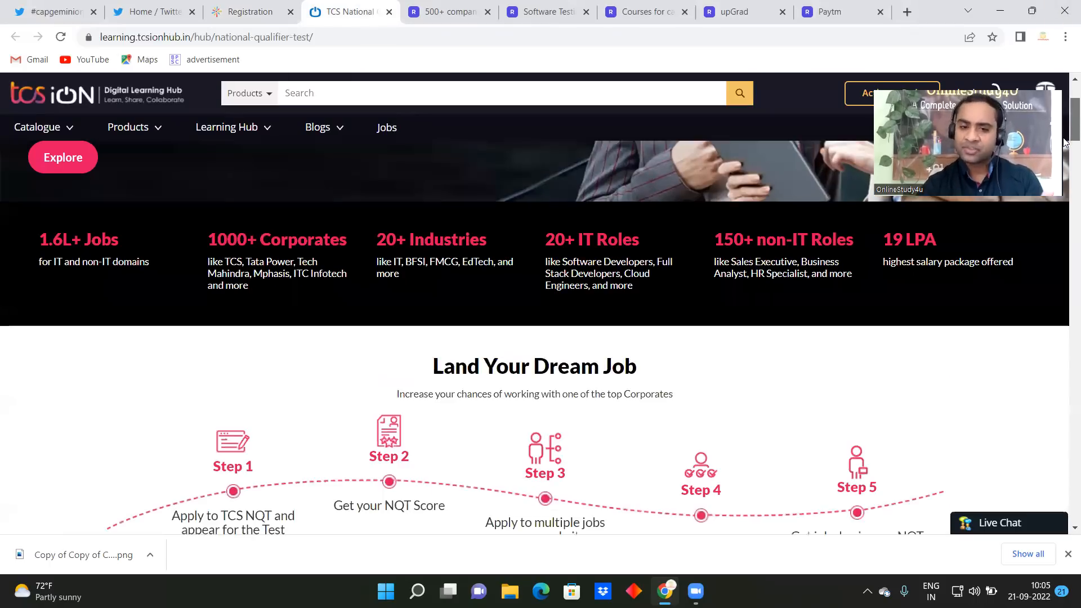
scroll(down, 3)
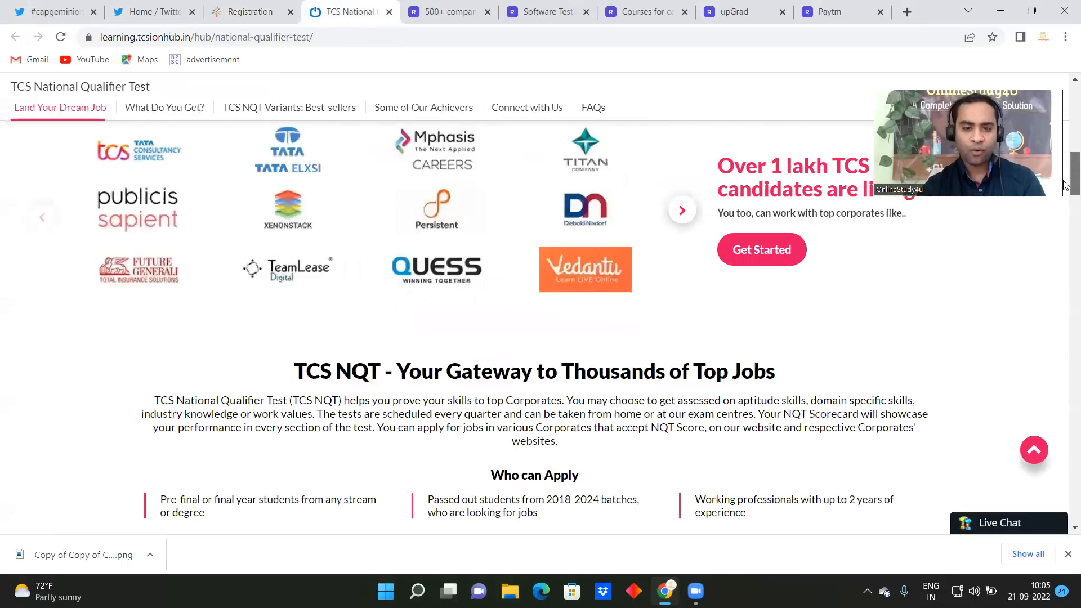
scroll(down, 3)
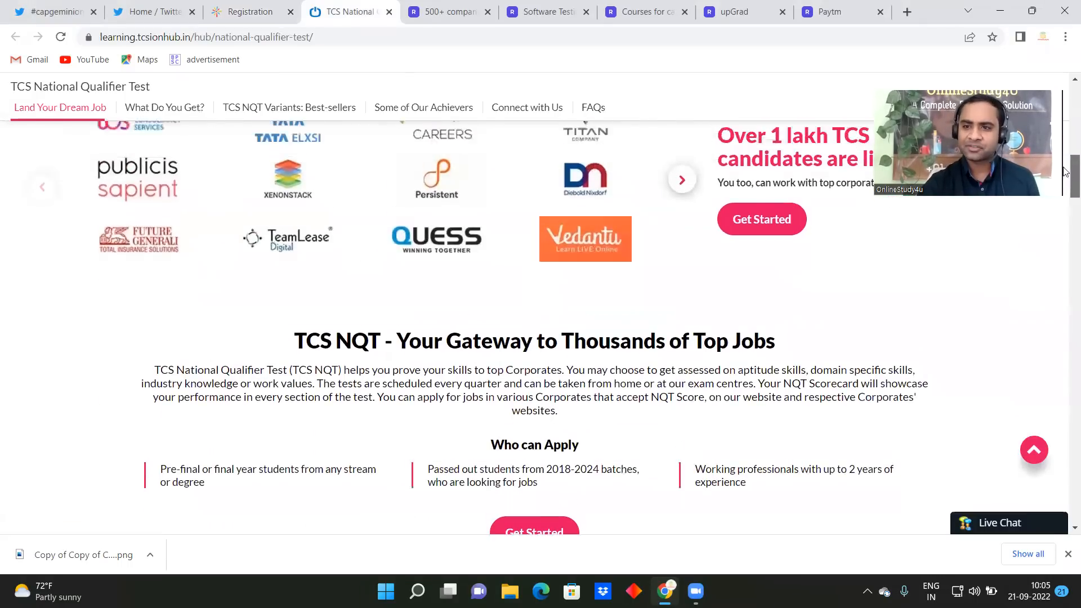
scroll(up, 3)
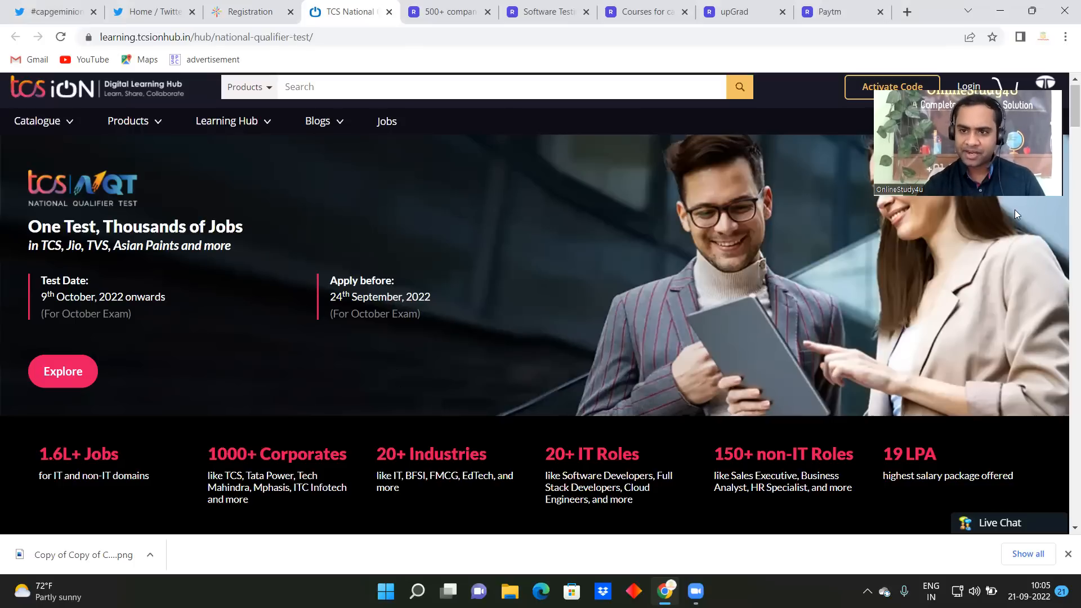
scroll(down, 3)
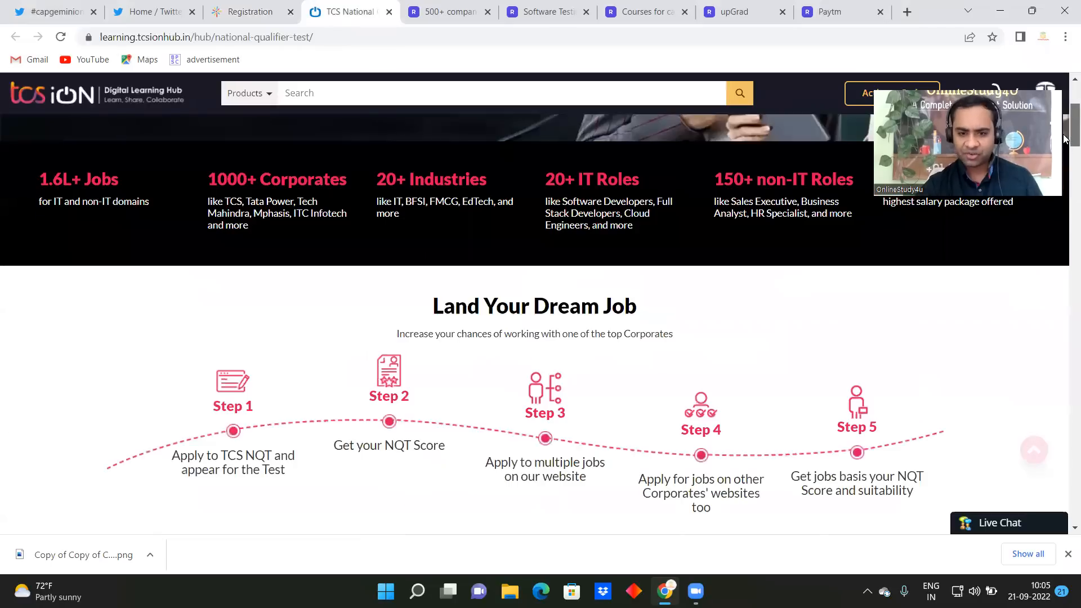
scroll(down, 3)
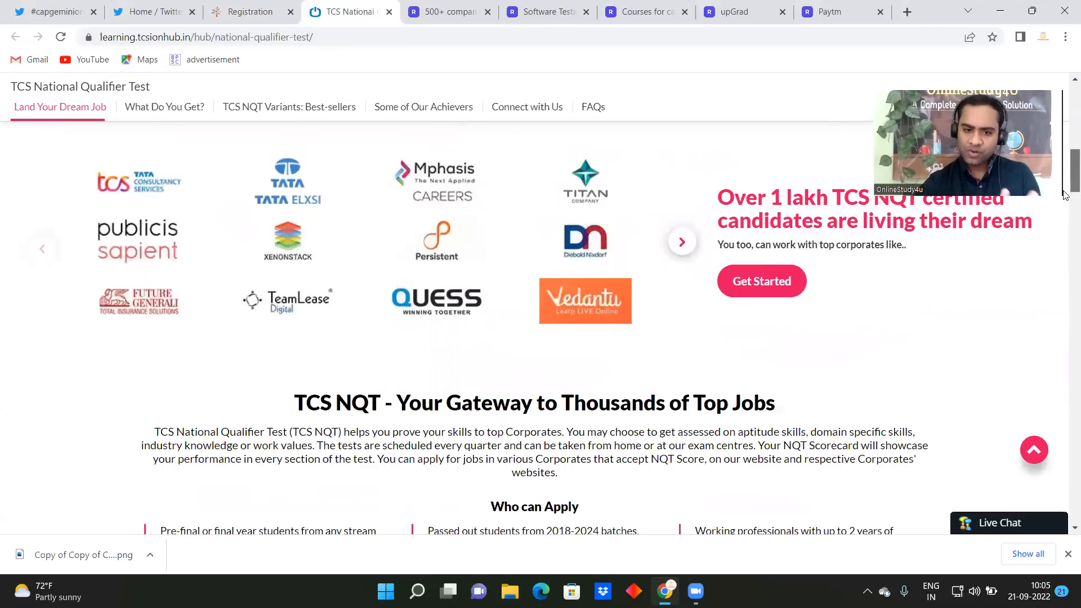
scroll(down, 3)
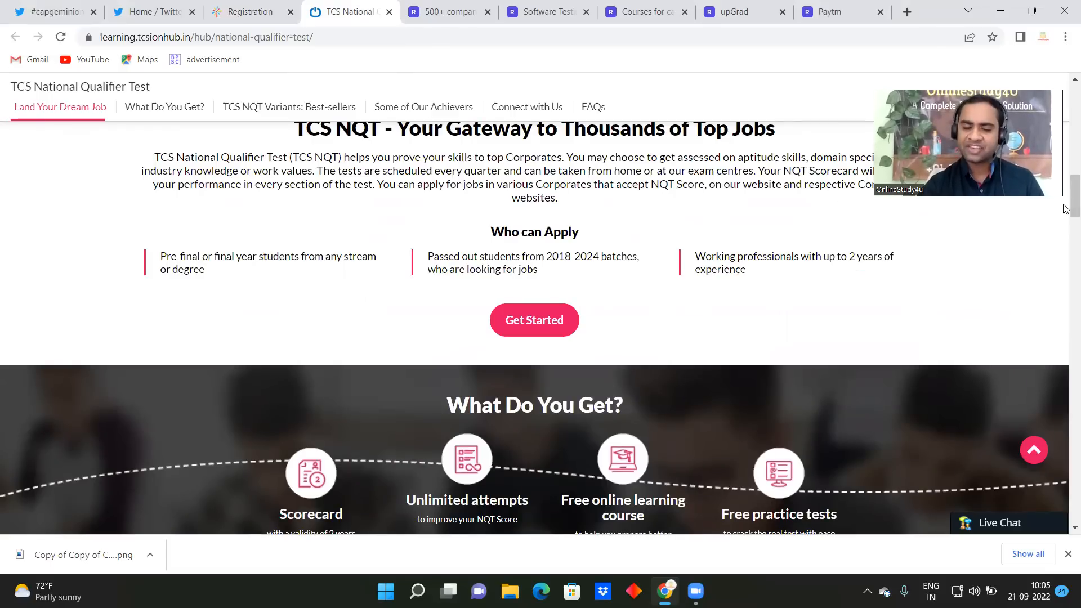
scroll(down, 3)
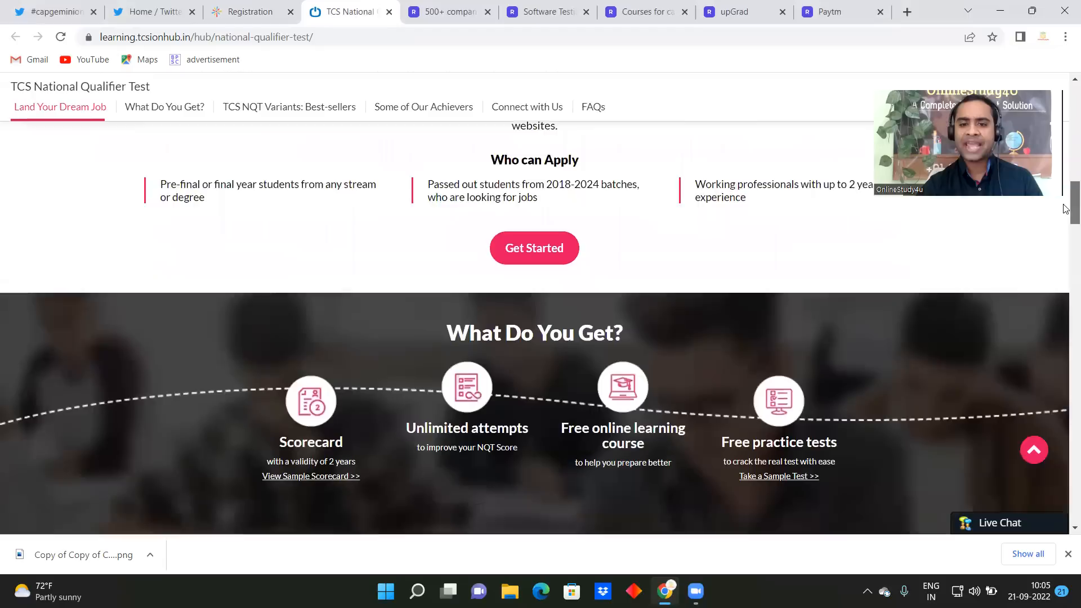
scroll(down, 3)
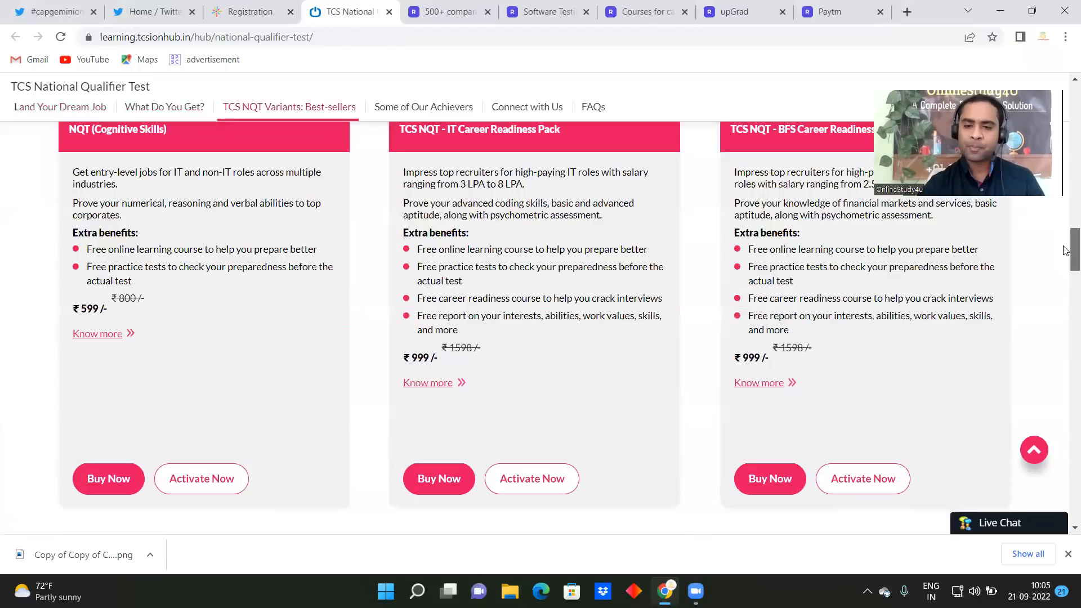
scroll(up, 3)
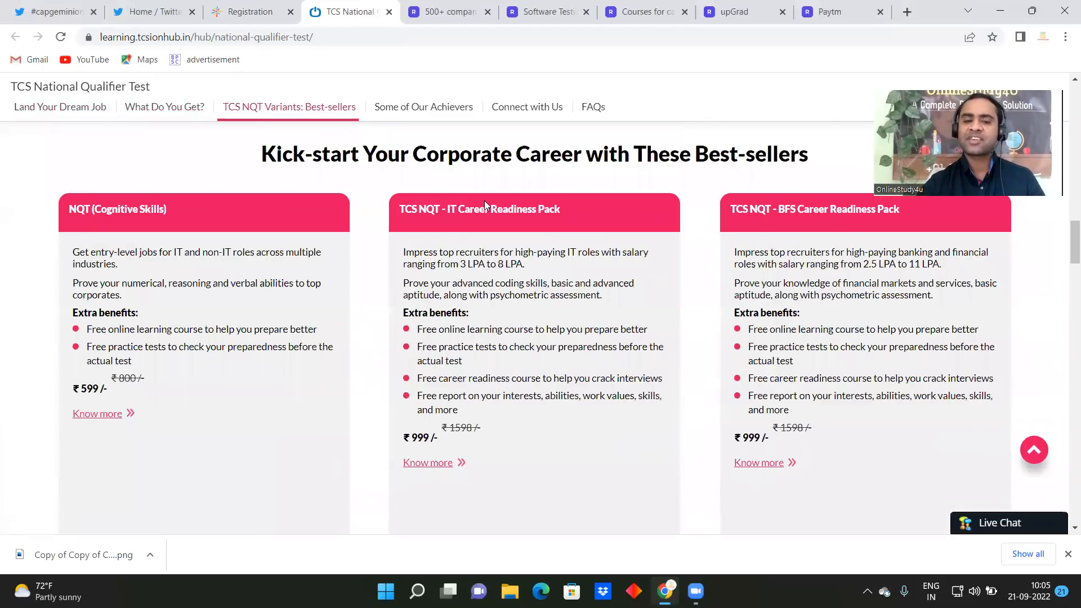
mouse_move(432, 453)
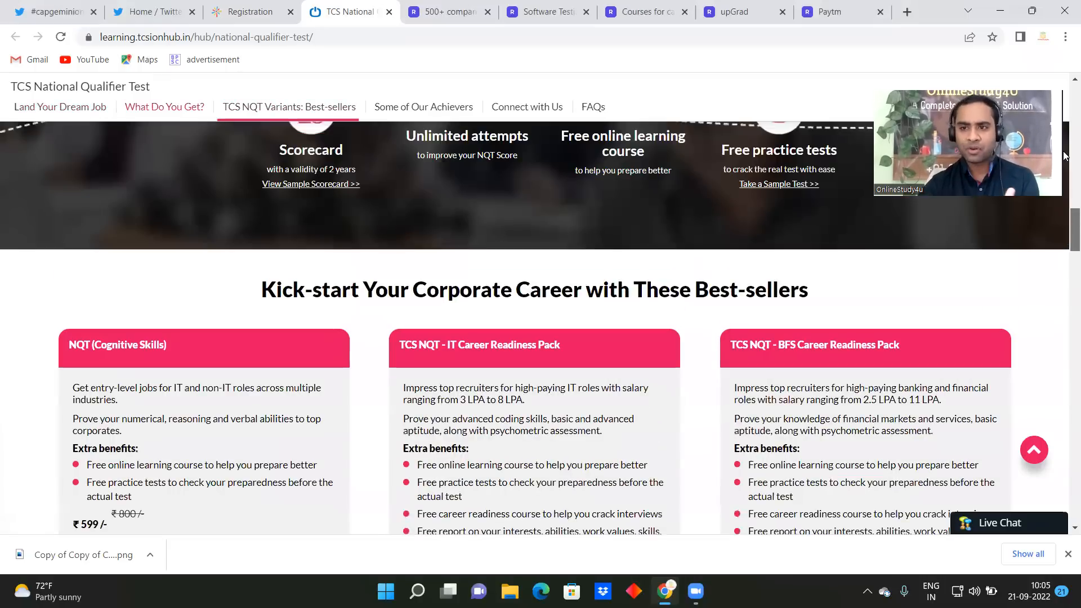
scroll(up, 3)
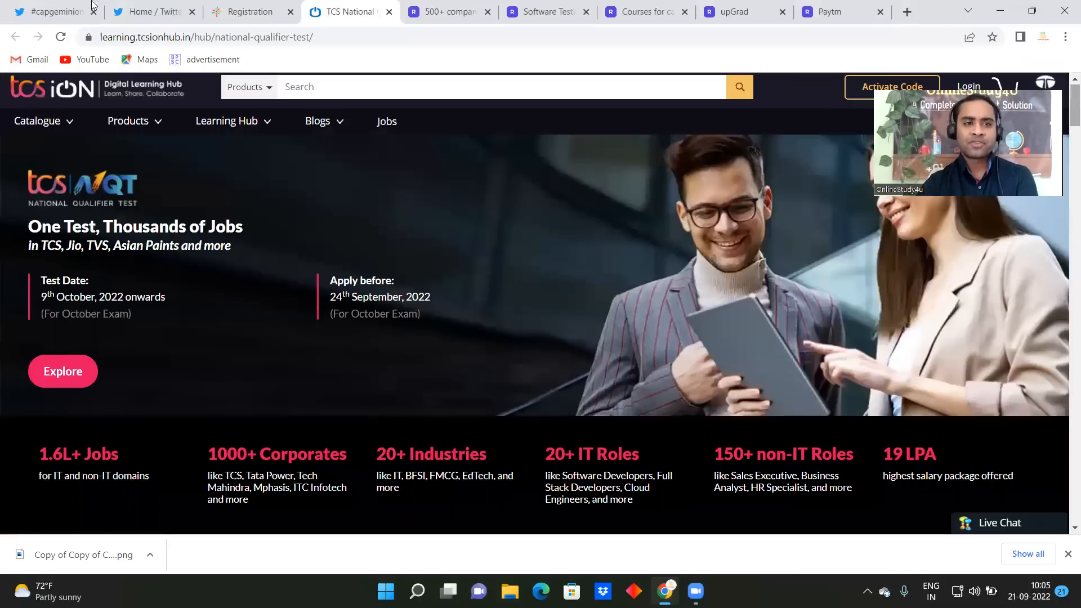
Visit the Twitter home feed and return to the #capgeminionboardus2022 results
click(48, 12)
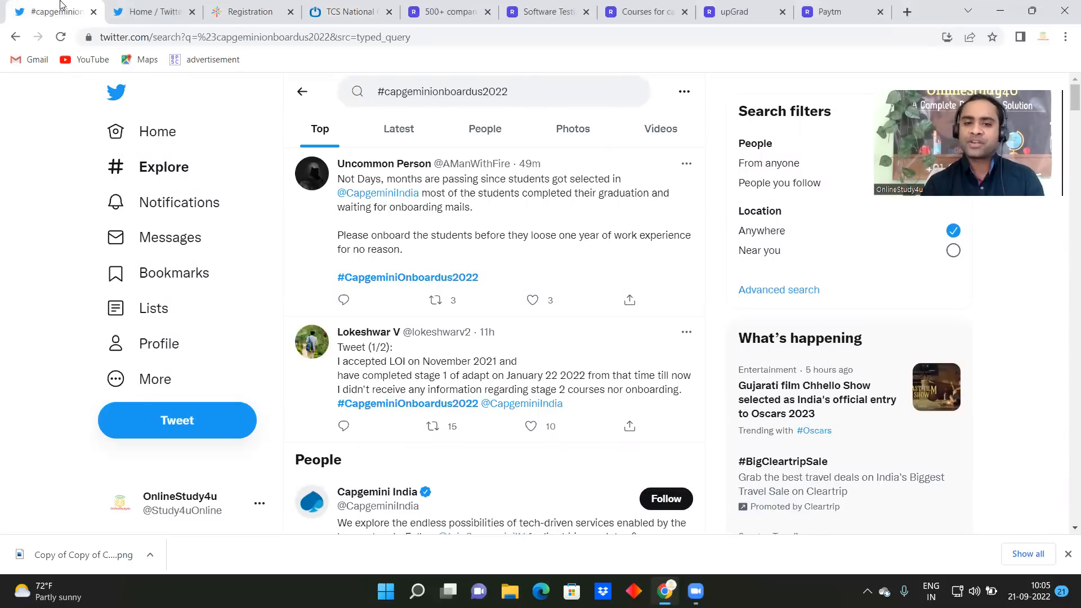
click(151, 12)
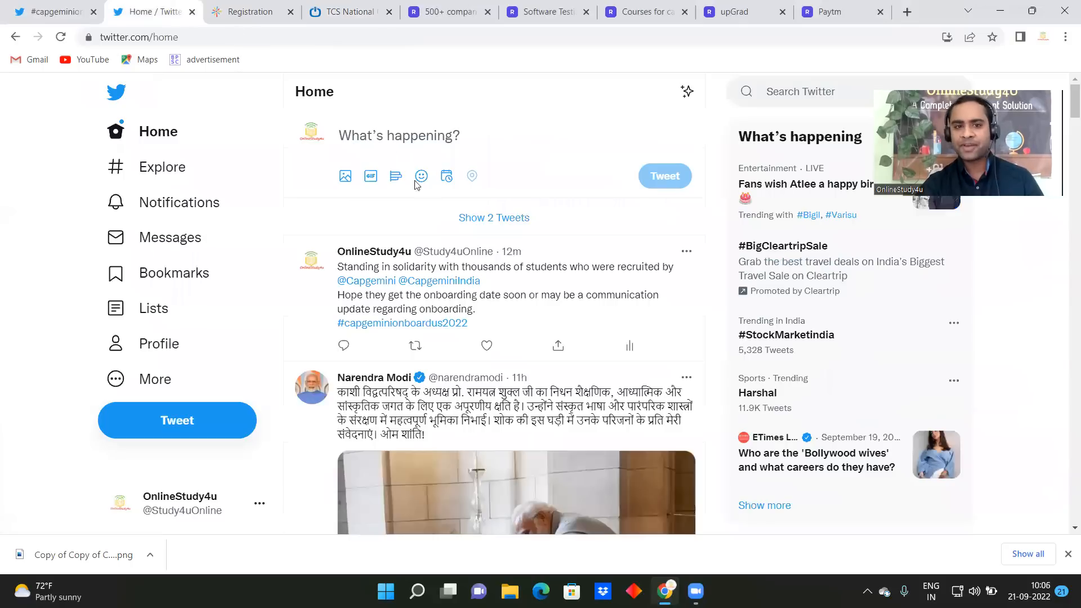
mouse_move(408, 280)
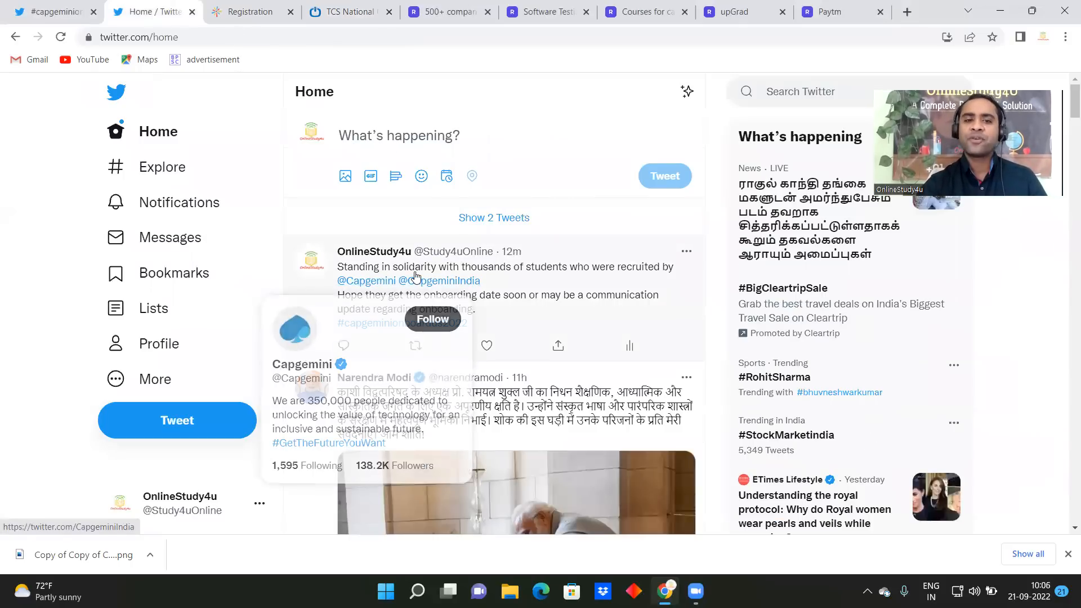
mouse_move(544, 255)
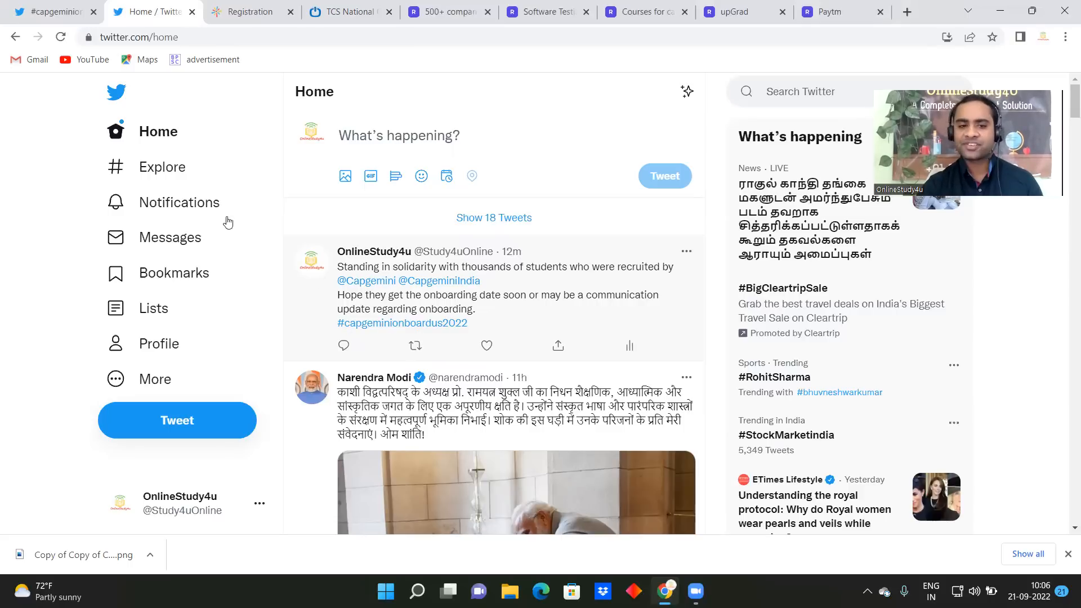
click(401, 323)
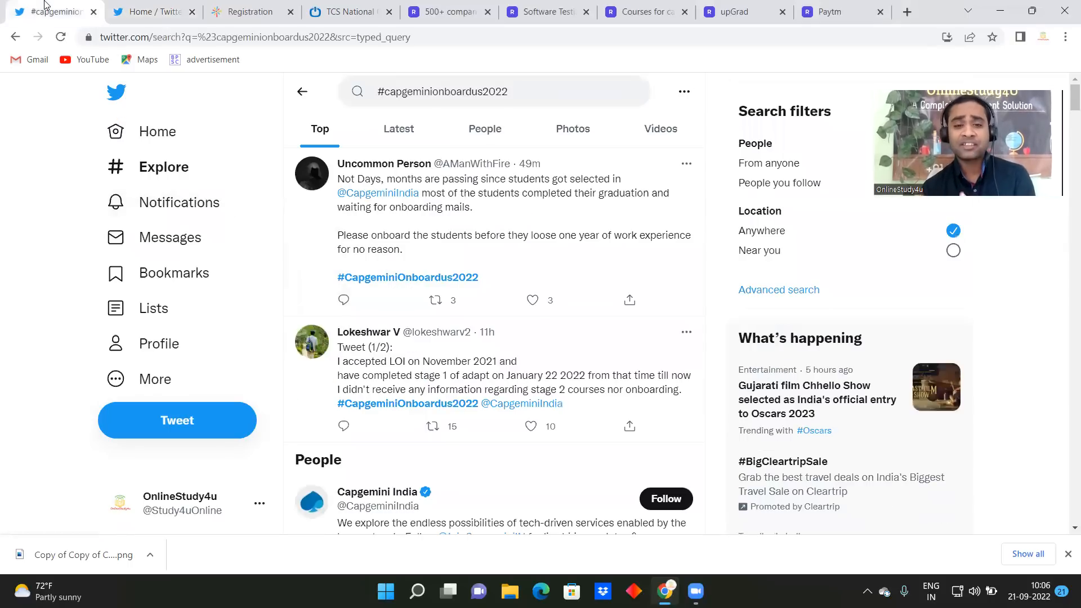
mouse_move(484, 129)
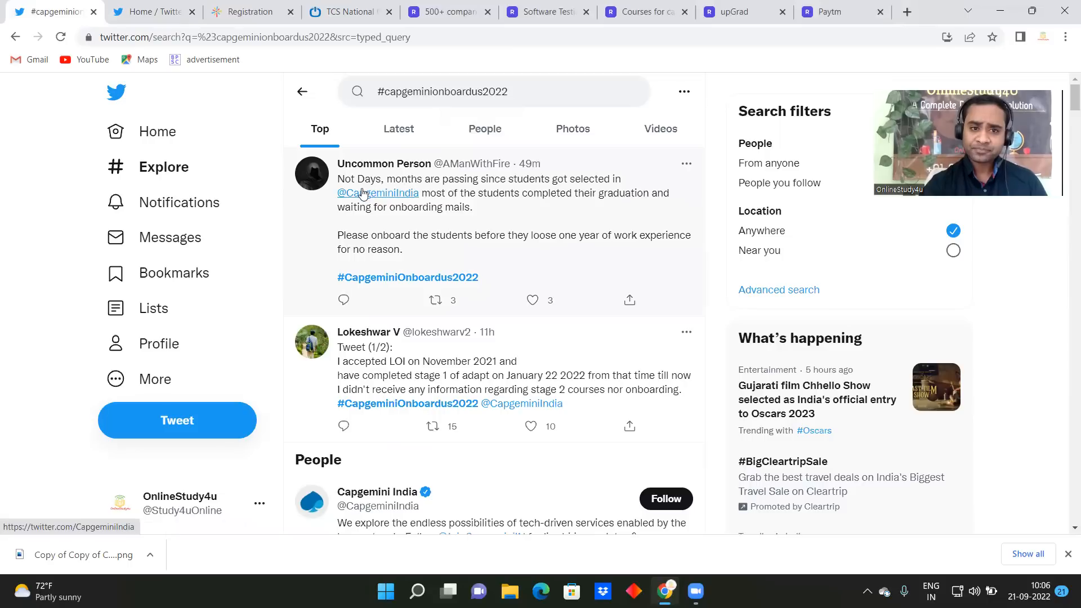
mouse_move(507, 198)
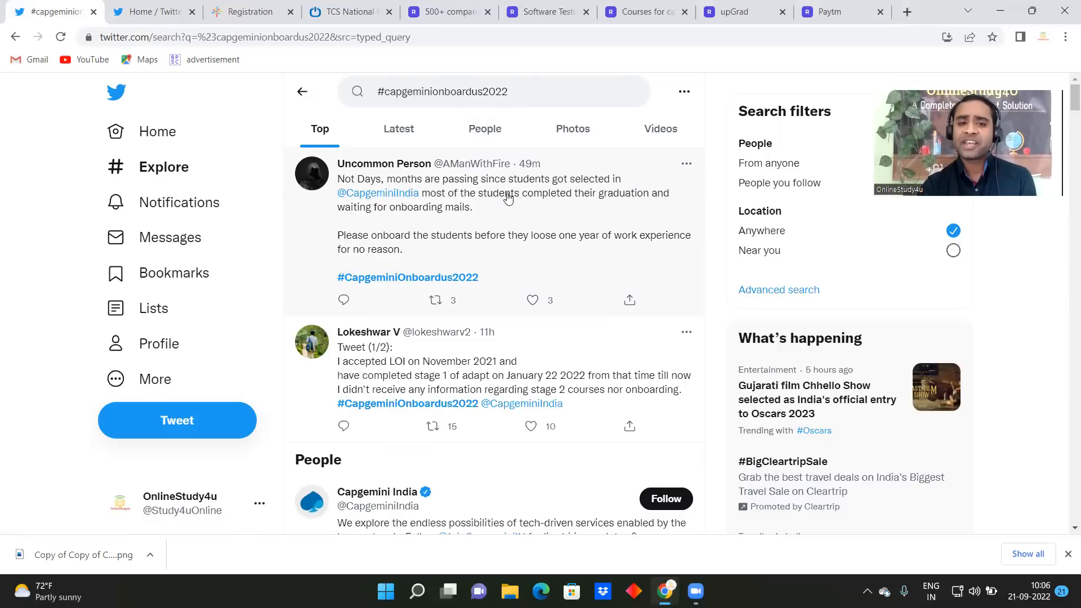
Scroll down through the #capgeminionboardus2022 search results
scroll(down, 3)
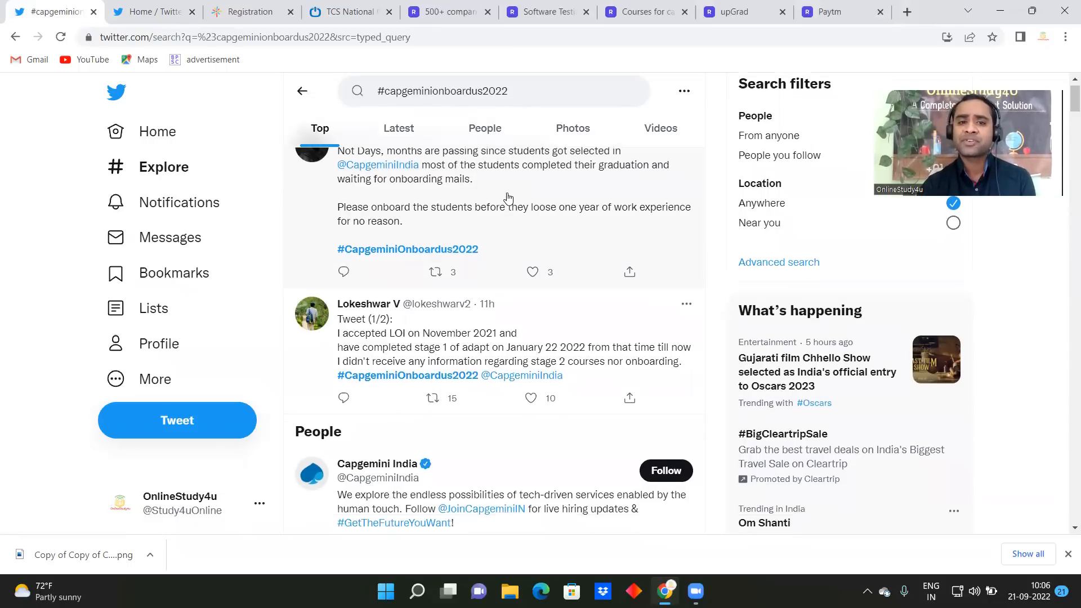
scroll(down, 3)
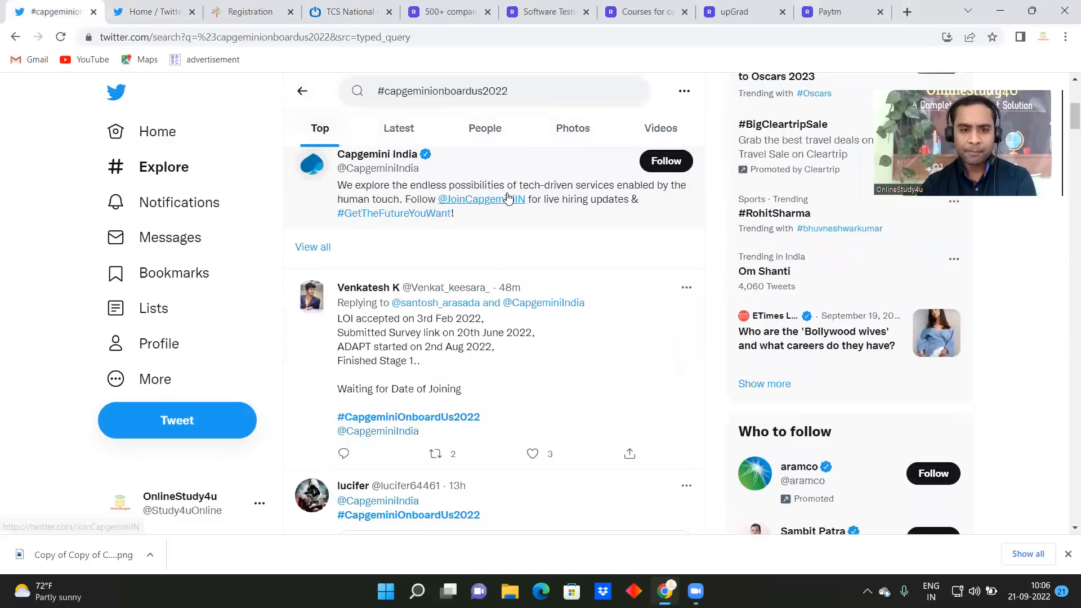
scroll(down, 3)
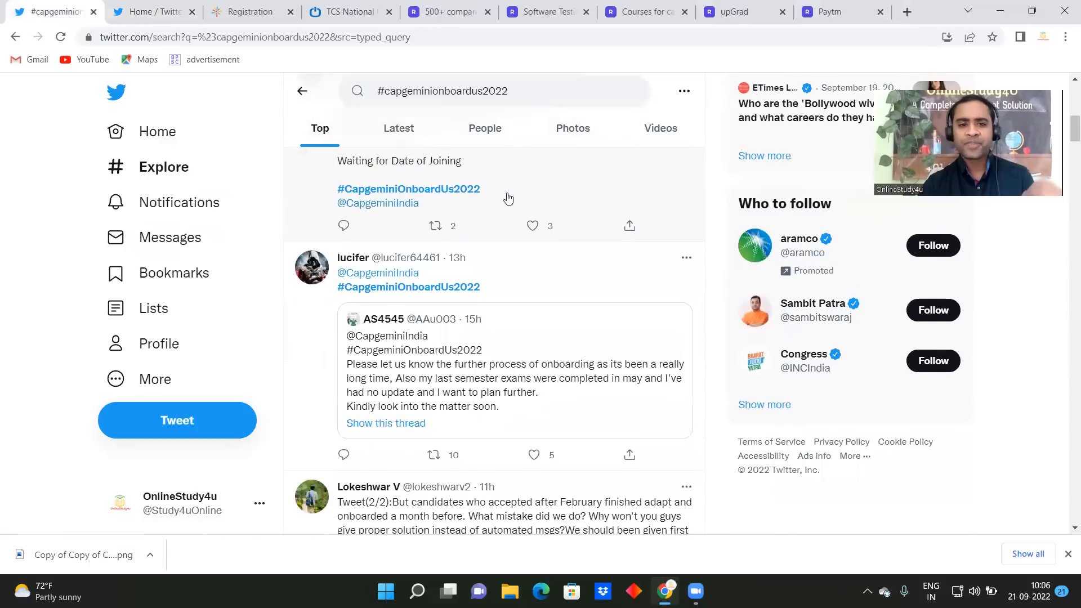
scroll(down, 3)
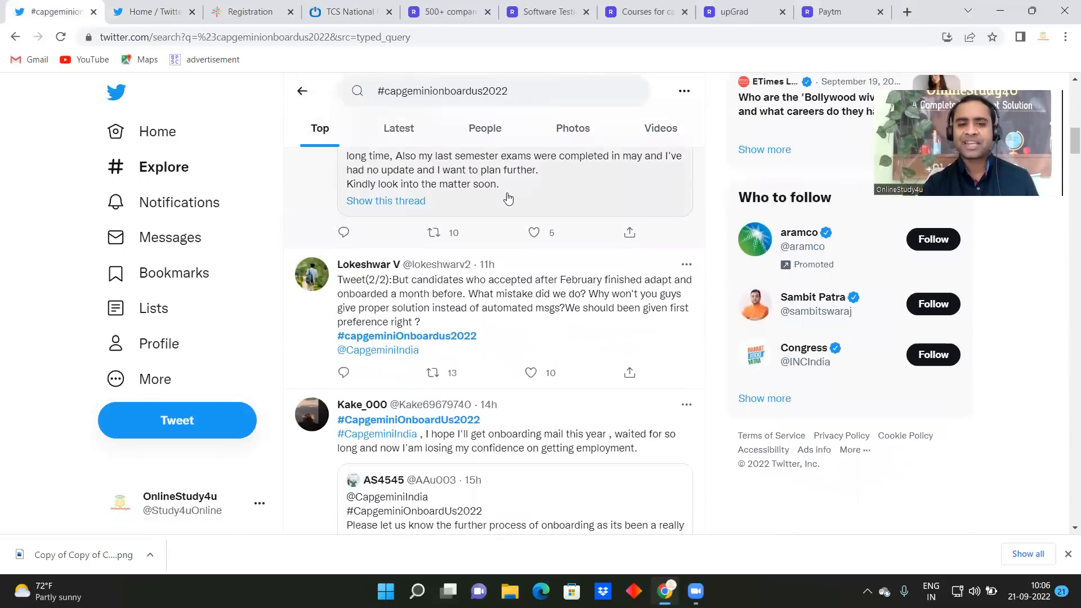
scroll(down, 3)
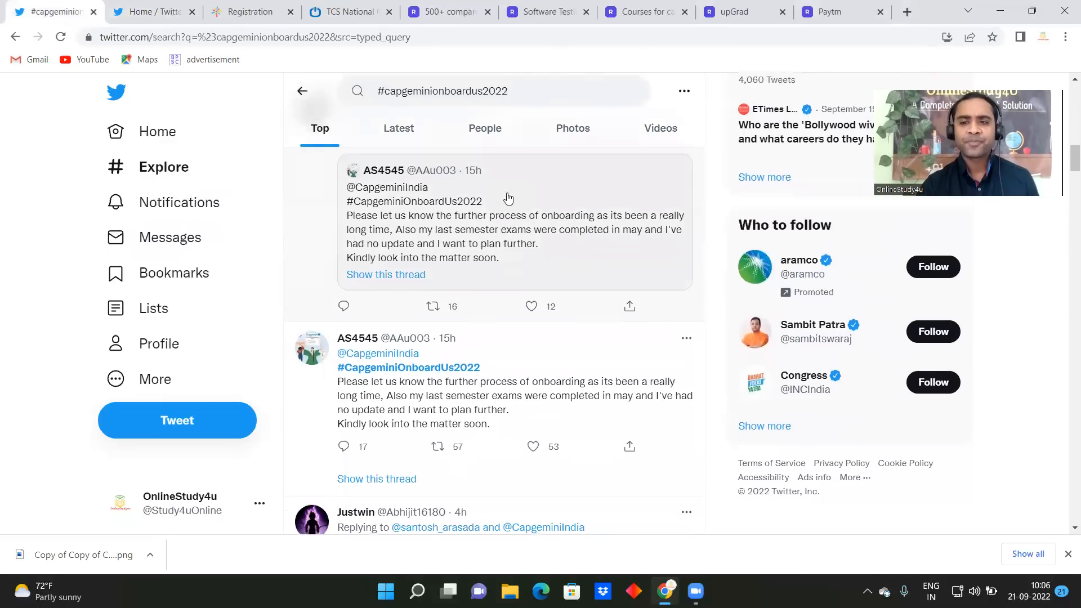
scroll(down, 3)
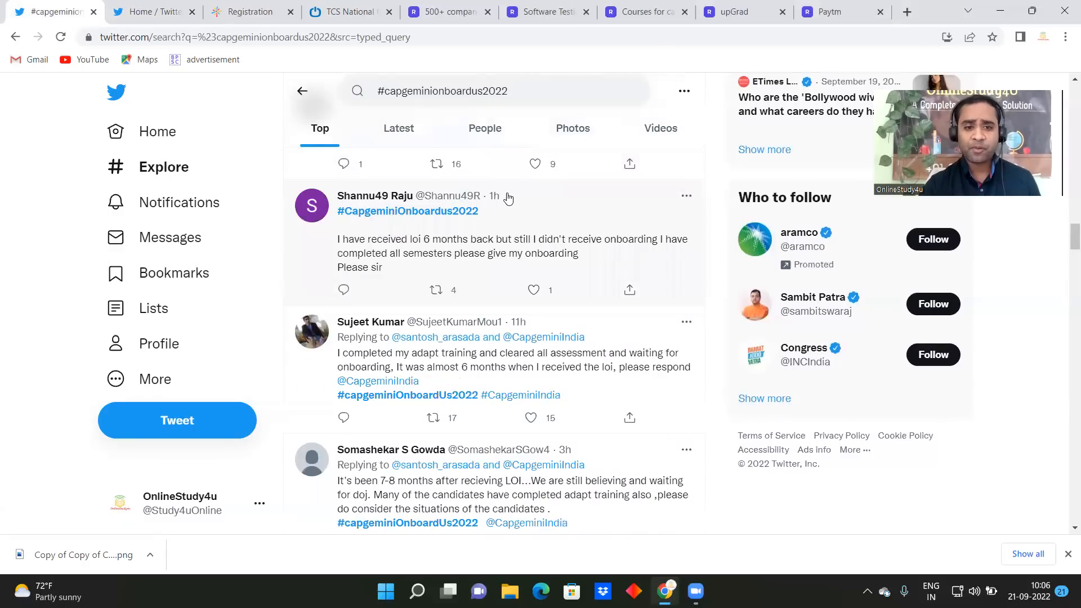
scroll(down, 3)
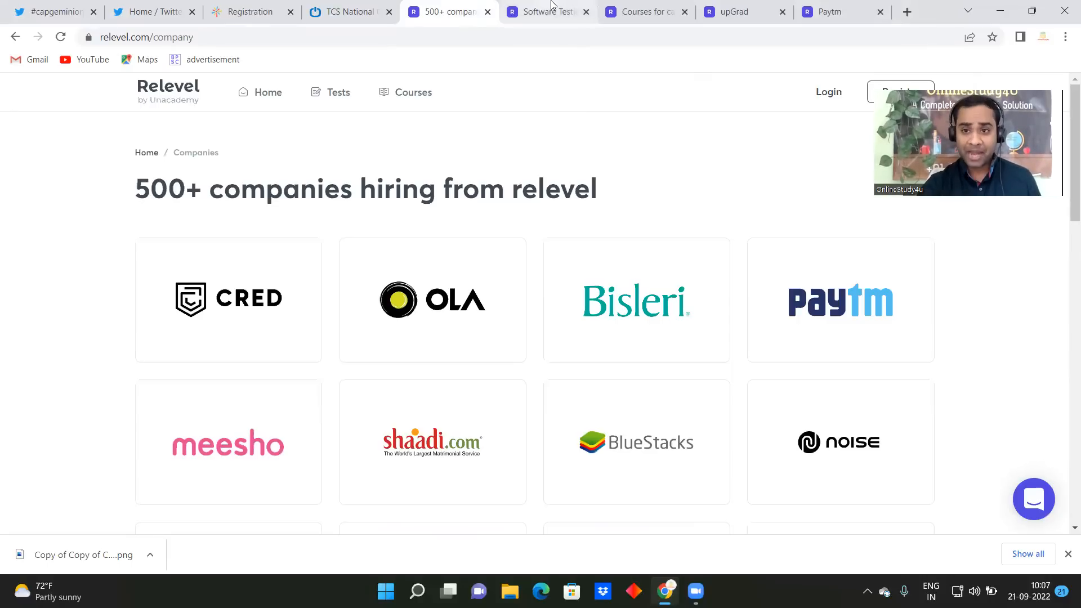
View Relevel's Software Testing, Data Analytics and Associate Product Management test pages, then the Courses page
click(545, 12)
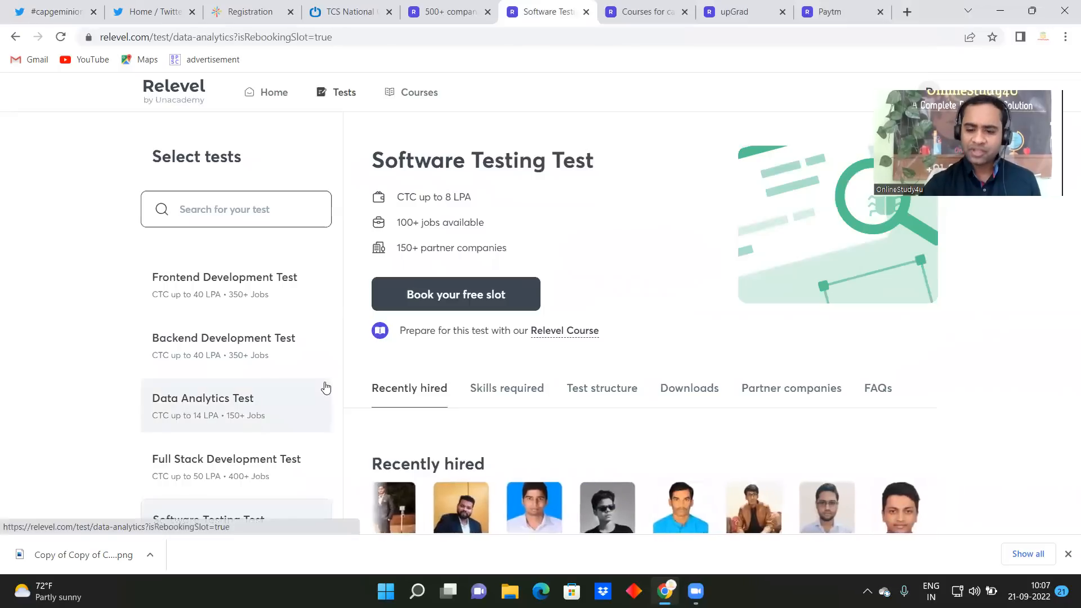
click(203, 398)
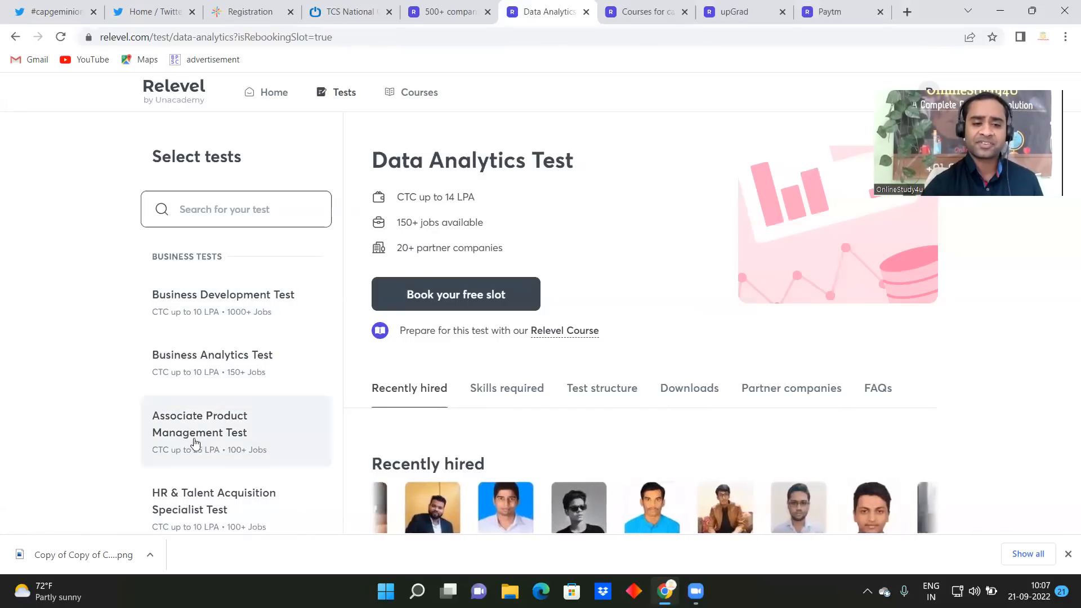
click(200, 423)
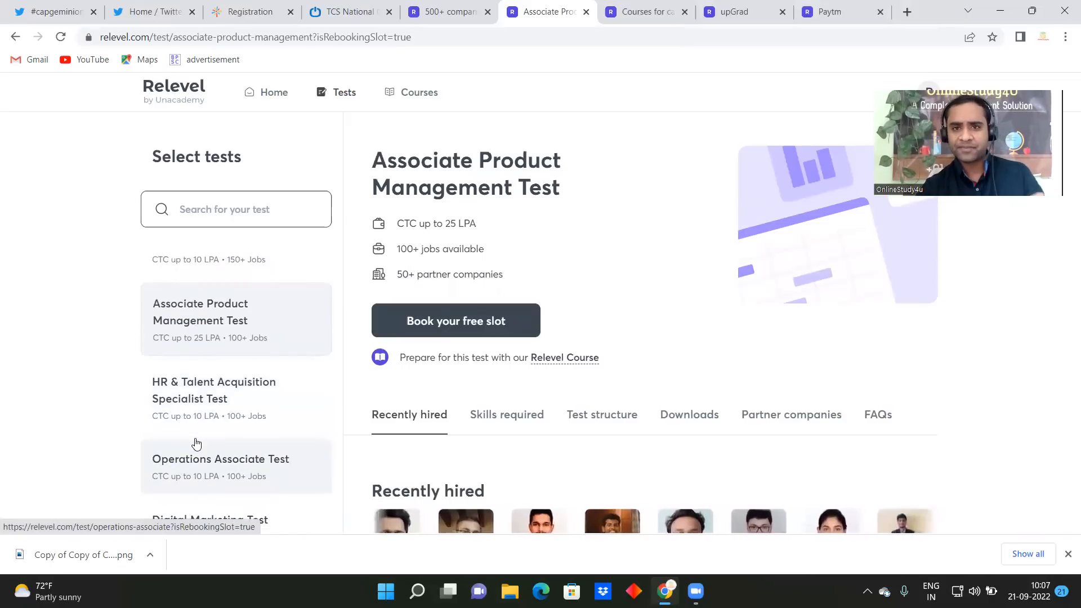
click(644, 12)
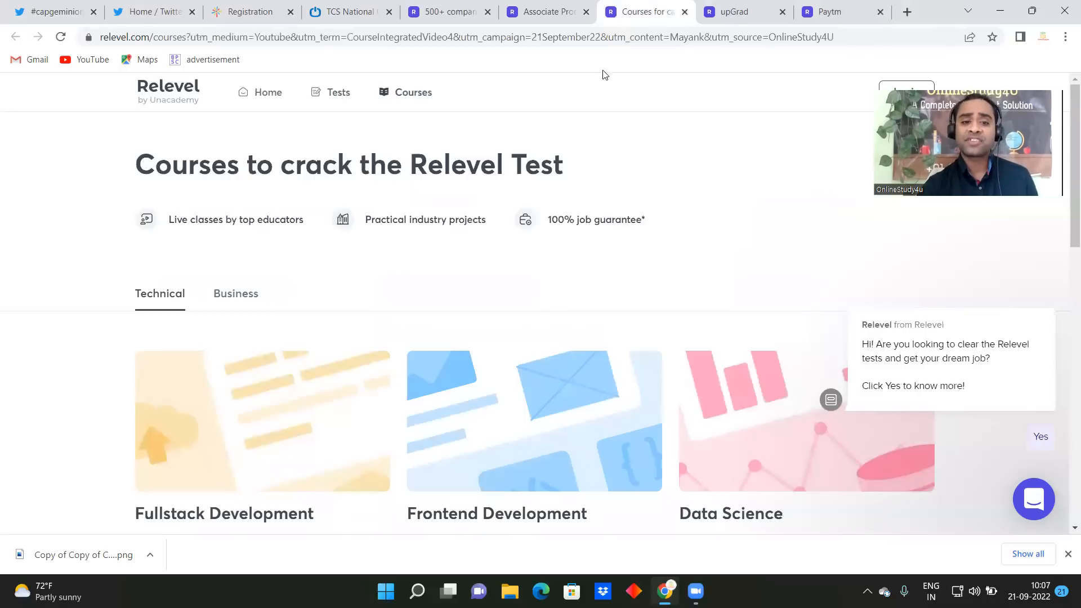
Browse the Relevel courses list, then bring up upGrad's company page
scroll(down, 3)
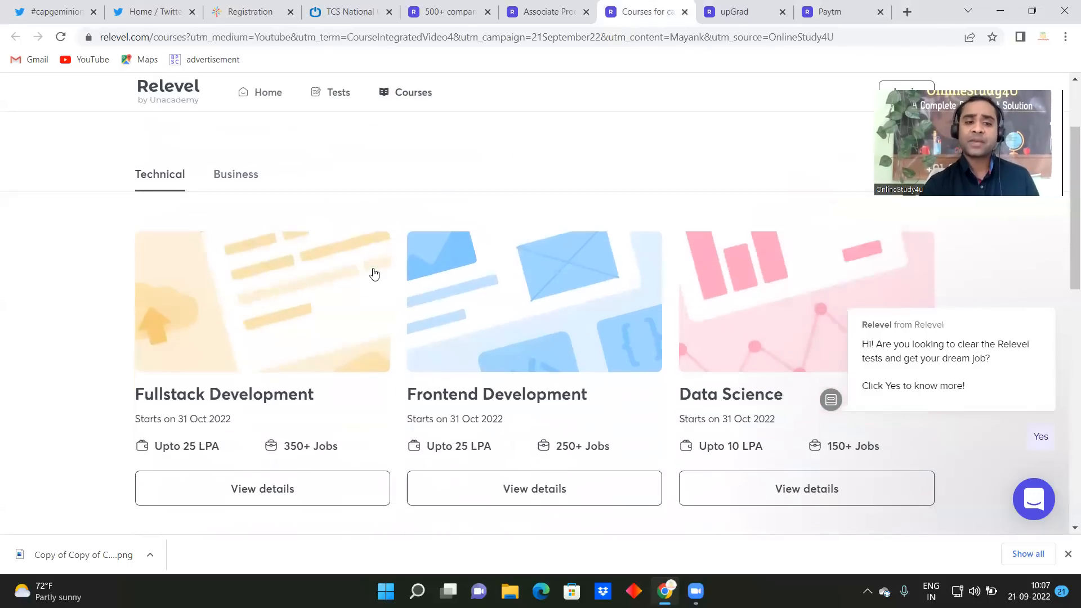
scroll(down, 3)
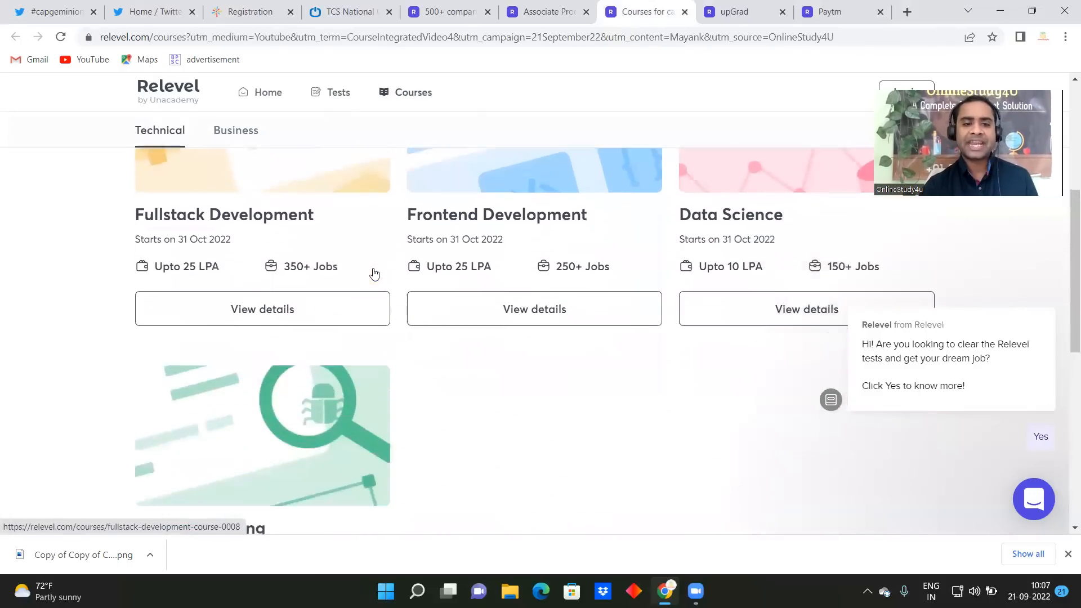
scroll(down, 3)
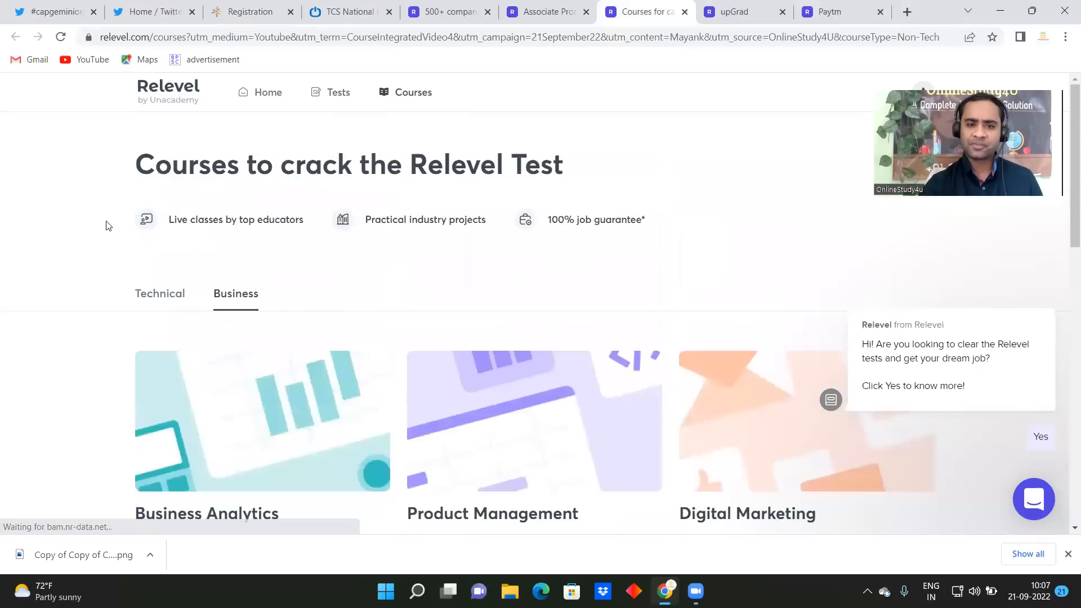
scroll(down, 3)
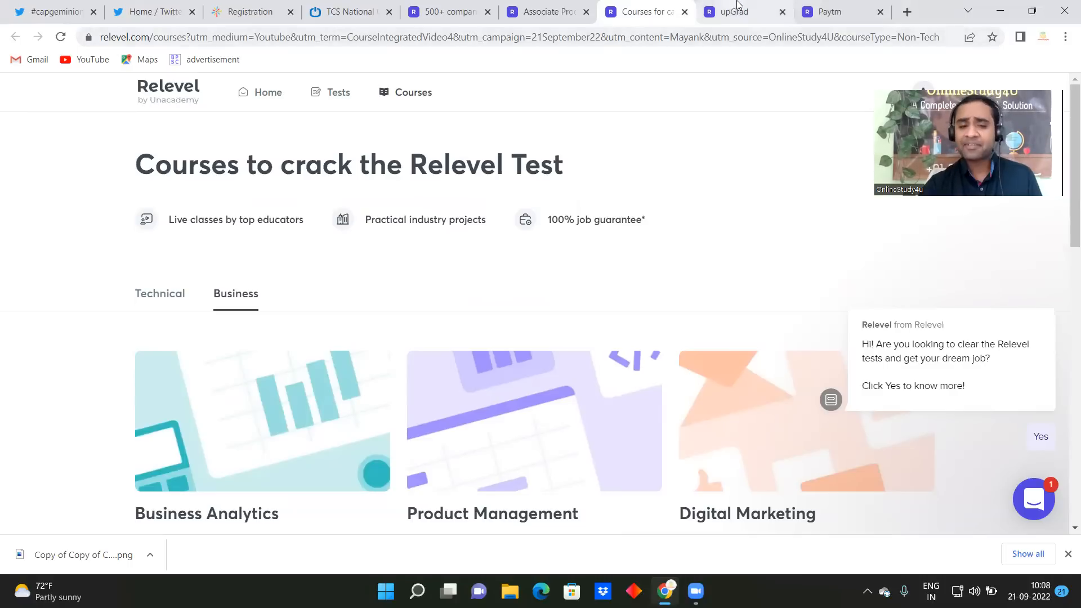
click(733, 12)
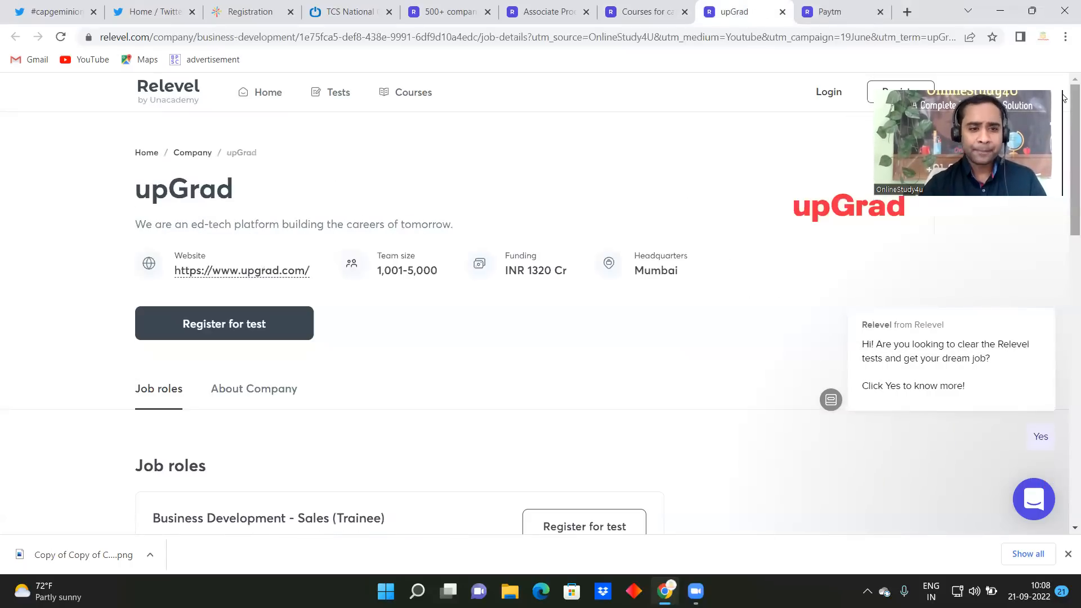
click(825, 11)
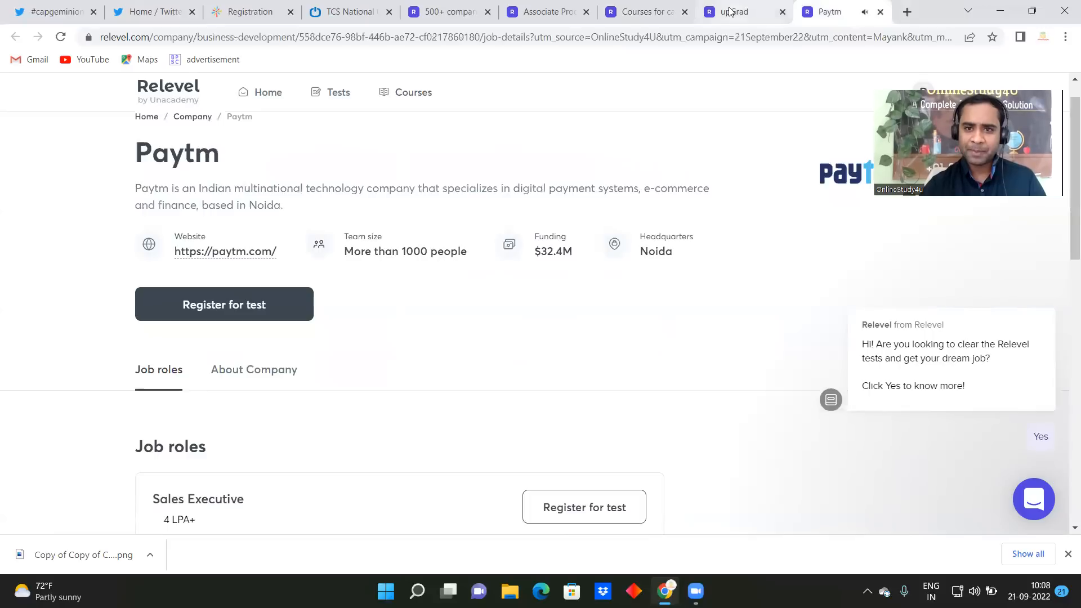
click(737, 11)
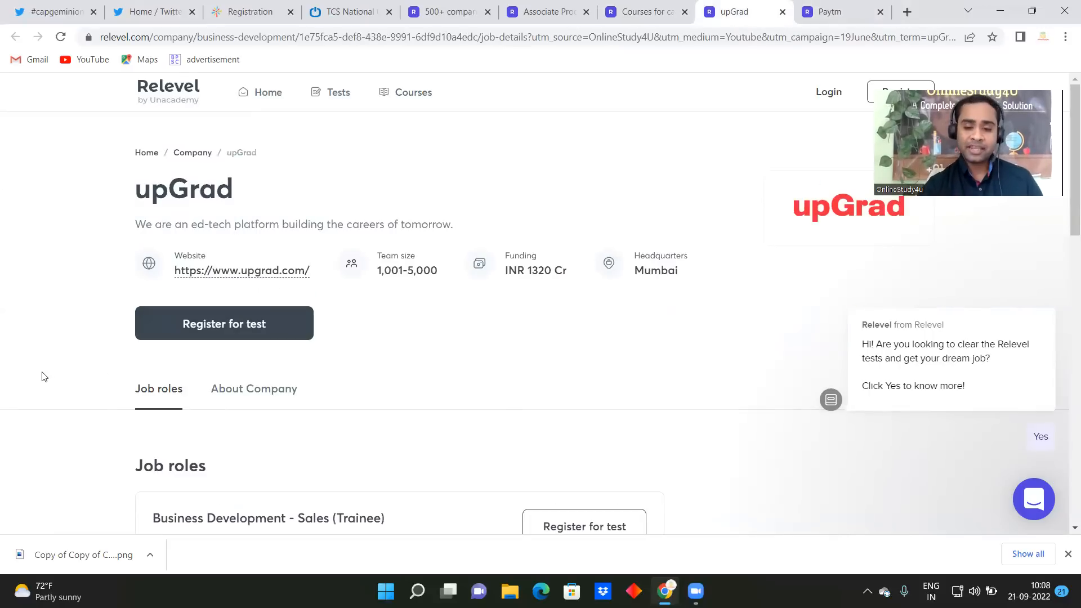
scroll(down, 3)
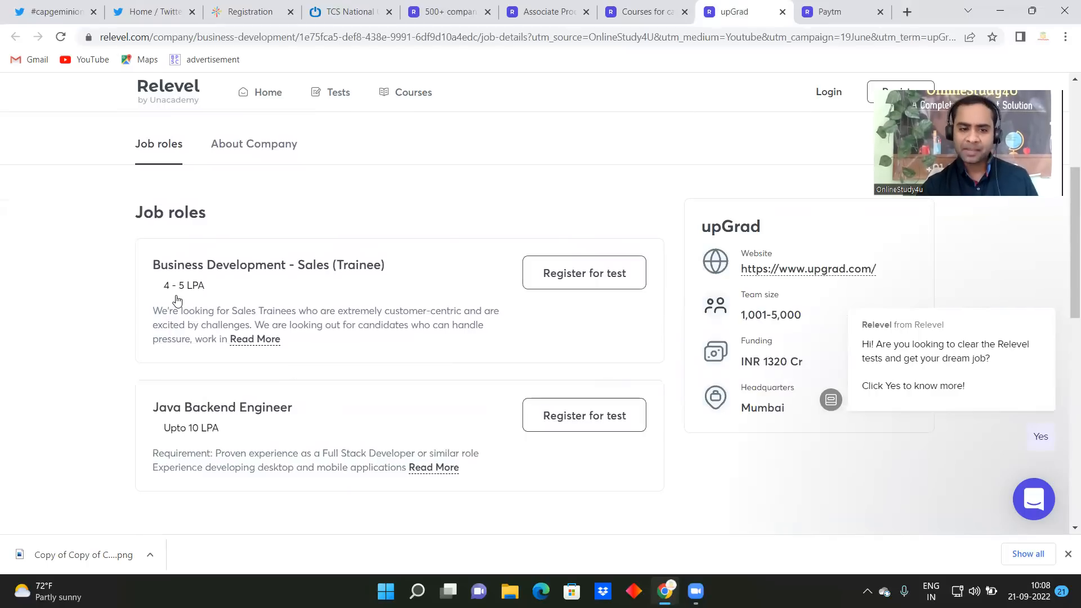
mouse_move(251, 441)
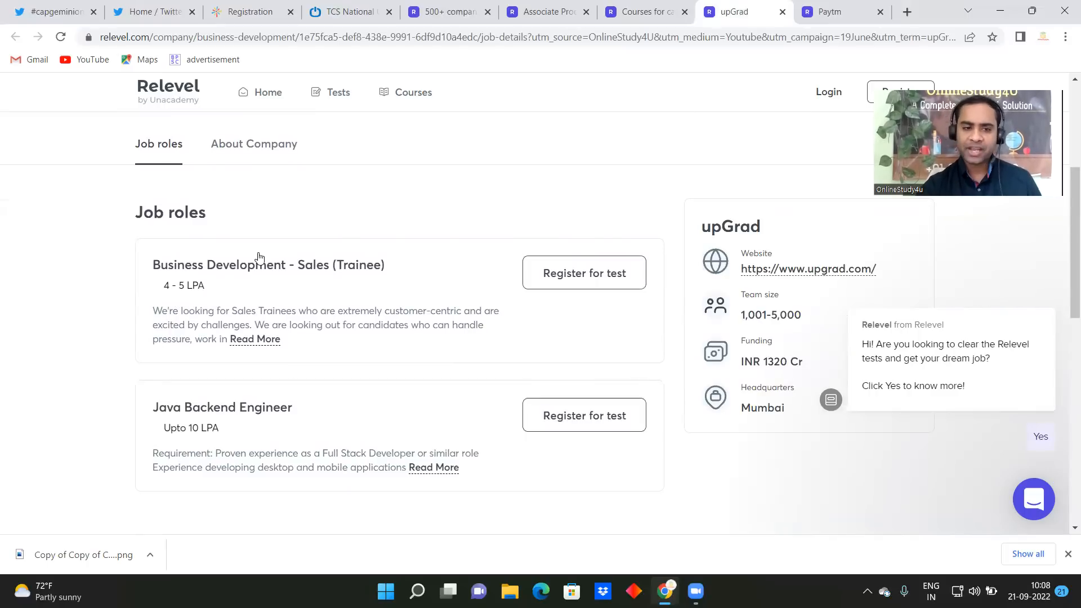
click(254, 144)
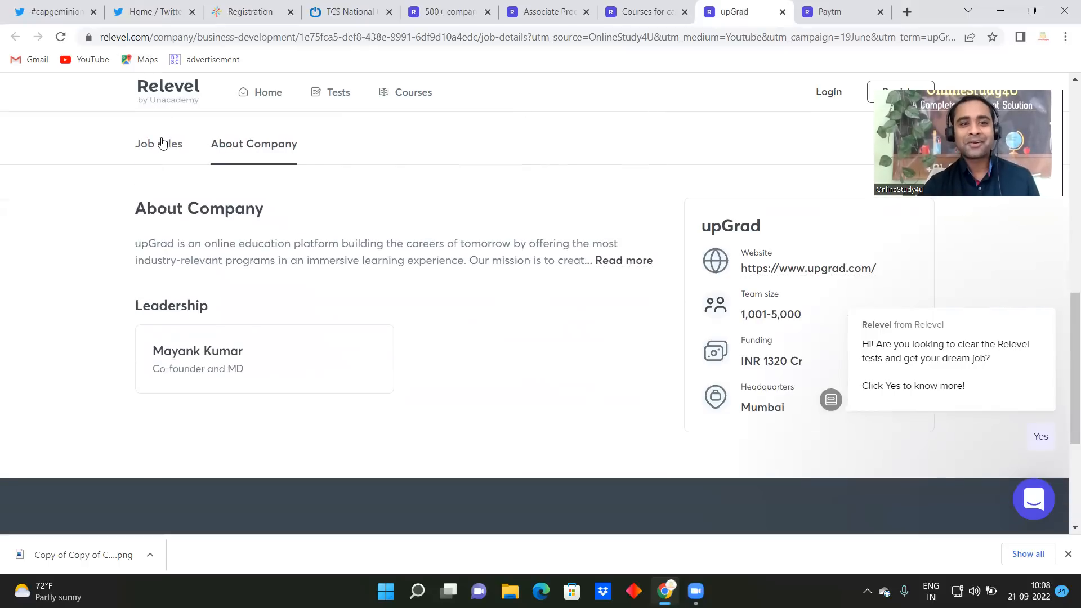
click(159, 144)
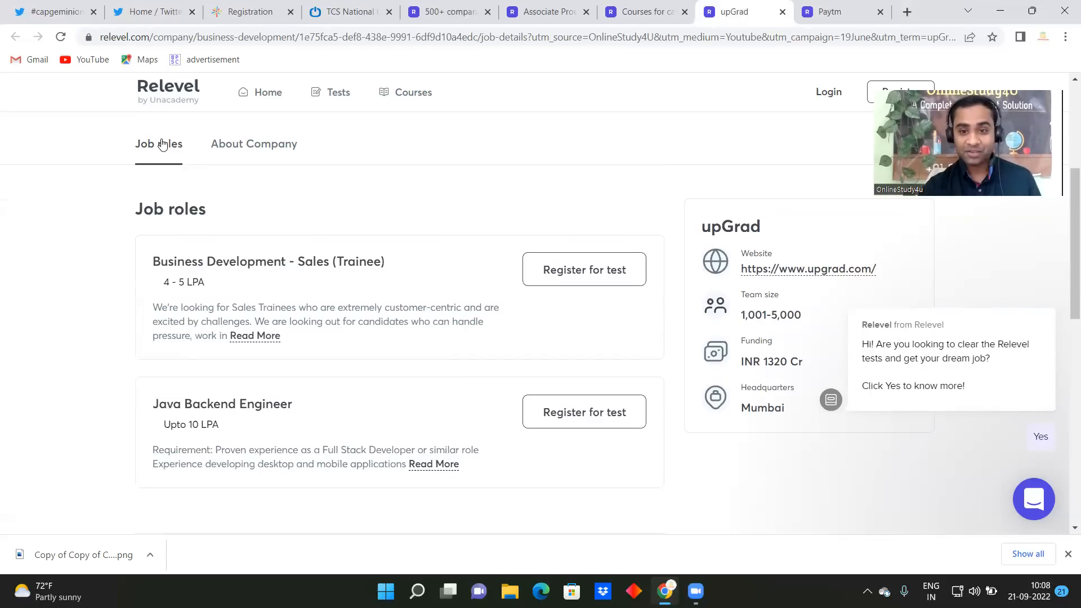
mouse_move(487, 224)
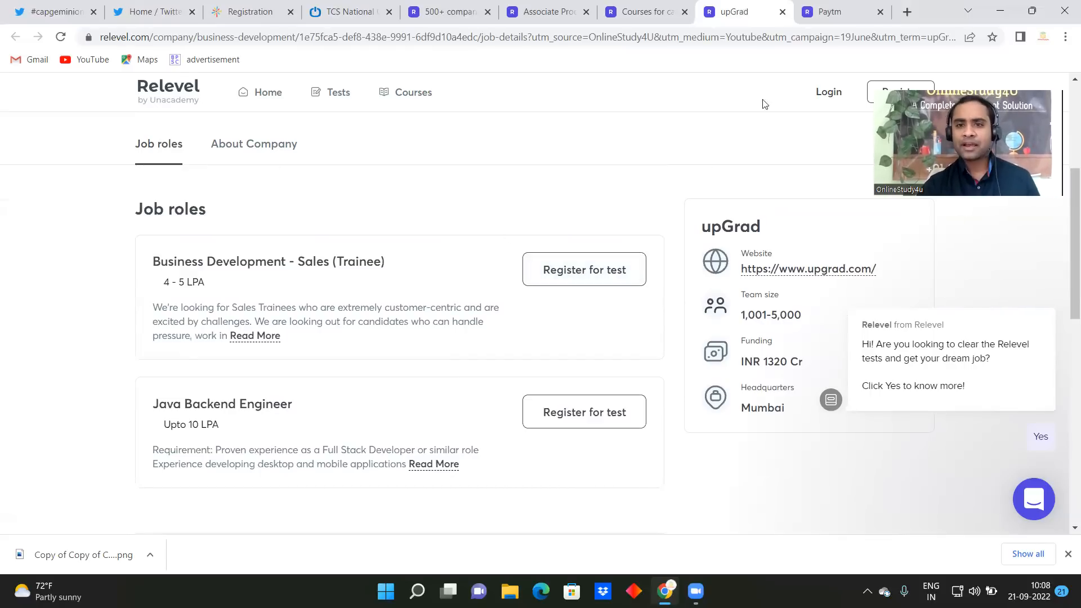
Register for Paytm's Sales Executive test, reaching Relevel's Business Development Test page
click(825, 12)
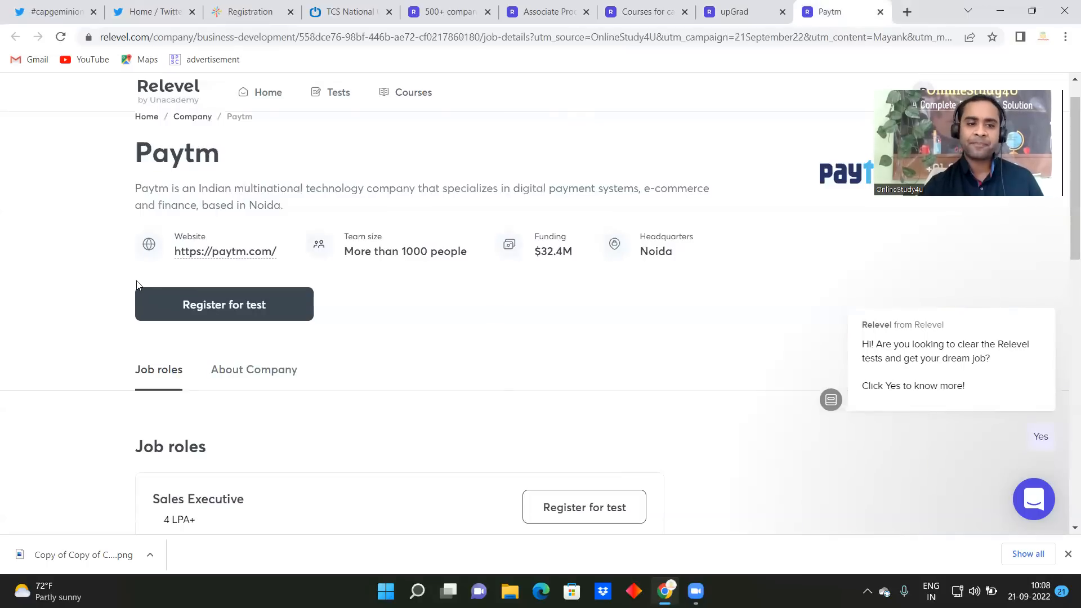
scroll(down, 3)
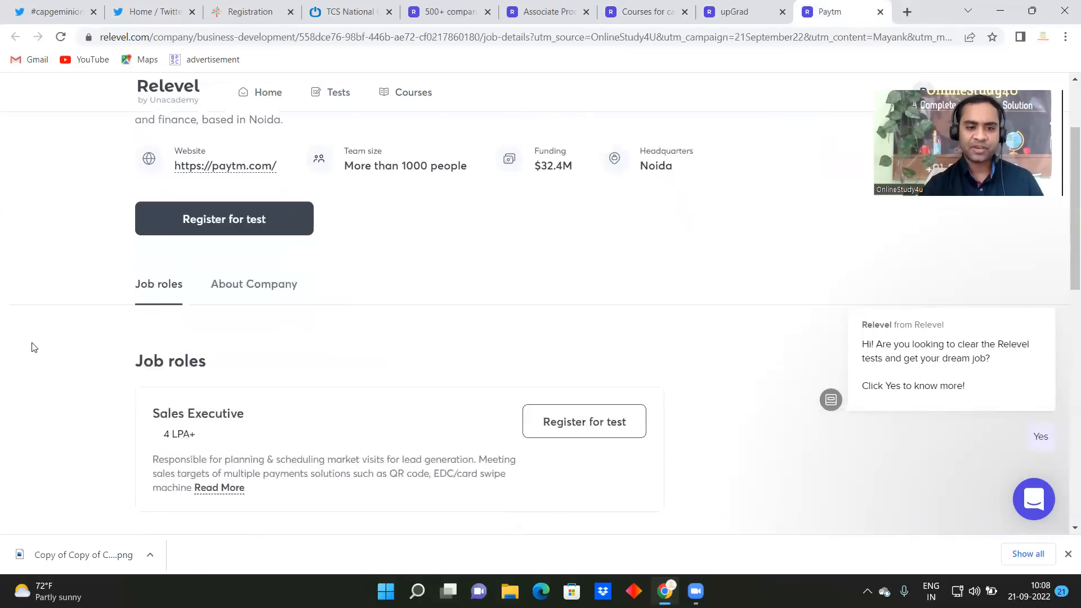
scroll(down, 3)
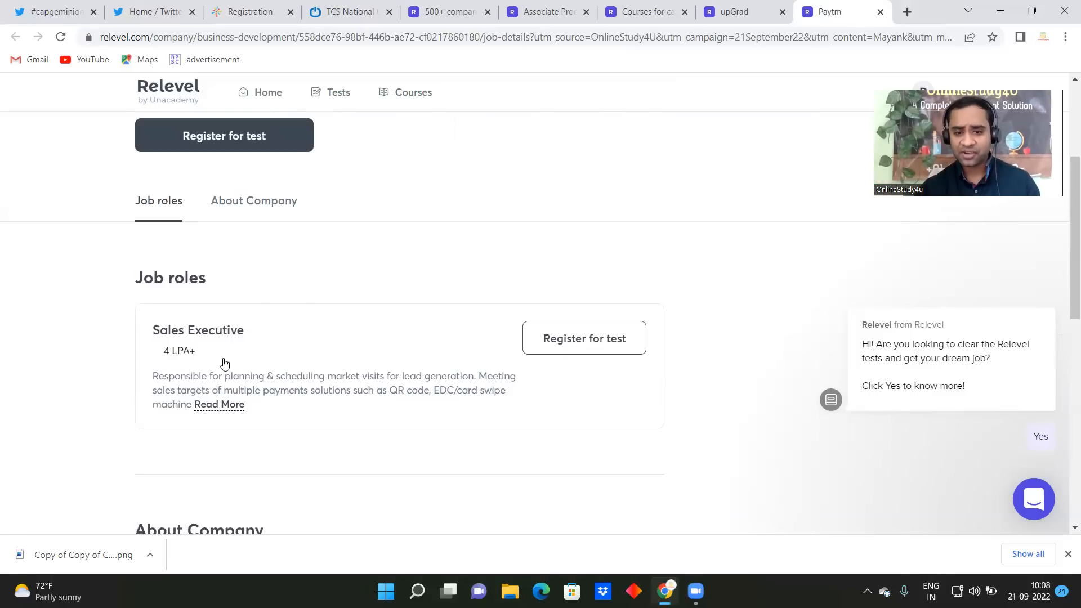
mouse_move(584, 338)
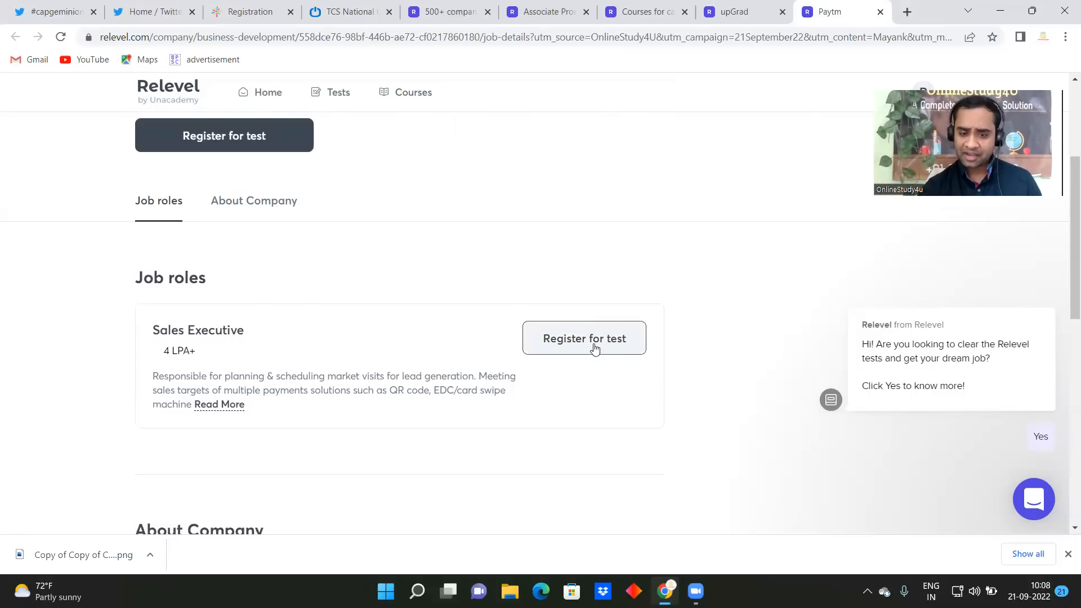
click(584, 338)
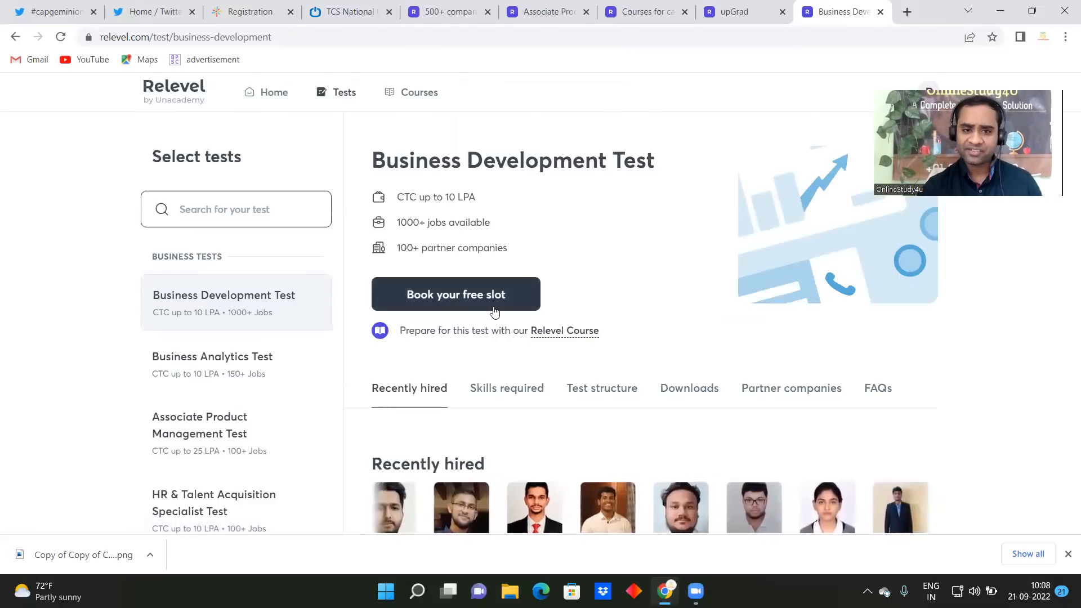
Book the free Business Development Test slot for Thu, 29 Sep
click(454, 294)
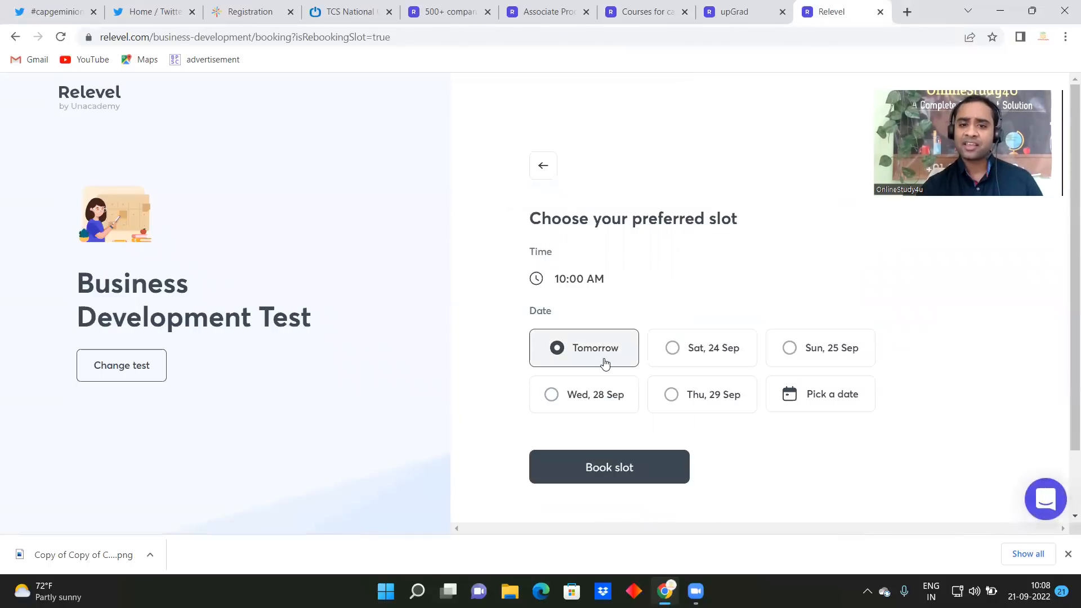
mouse_move(819, 408)
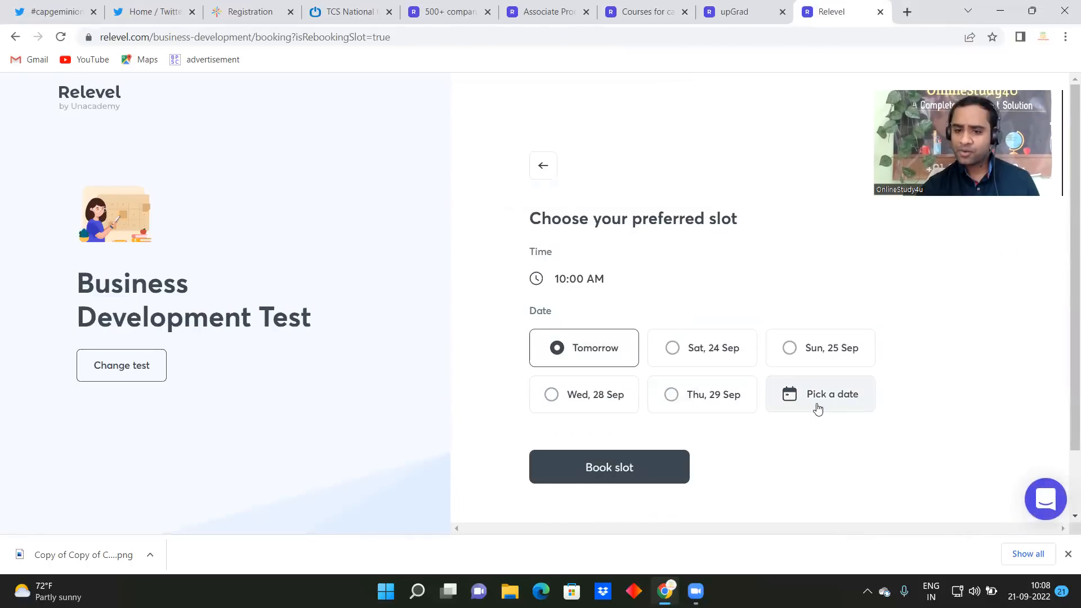
click(701, 394)
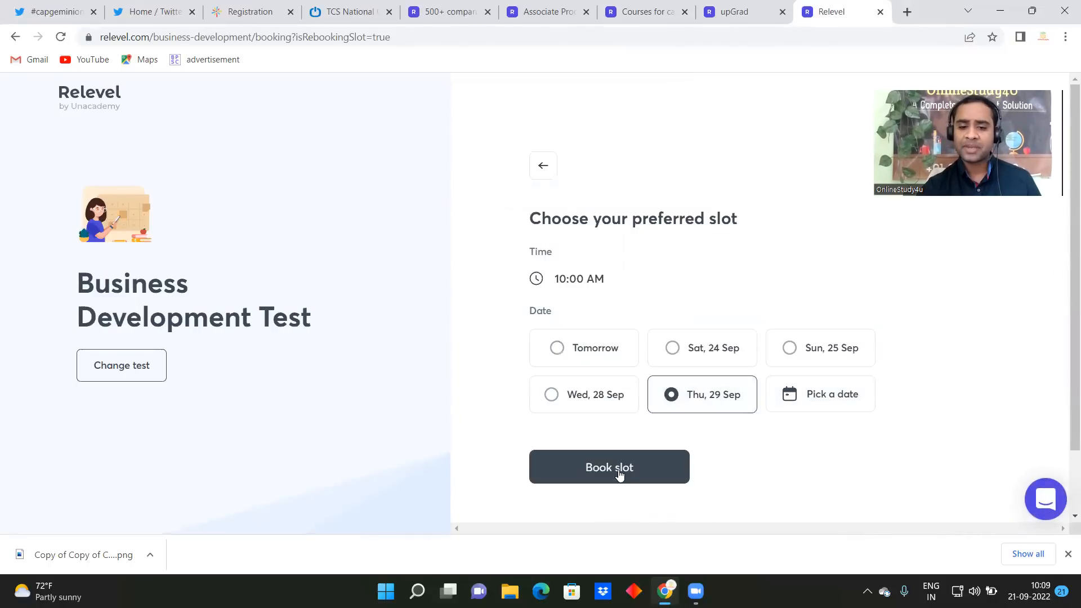
click(608, 467)
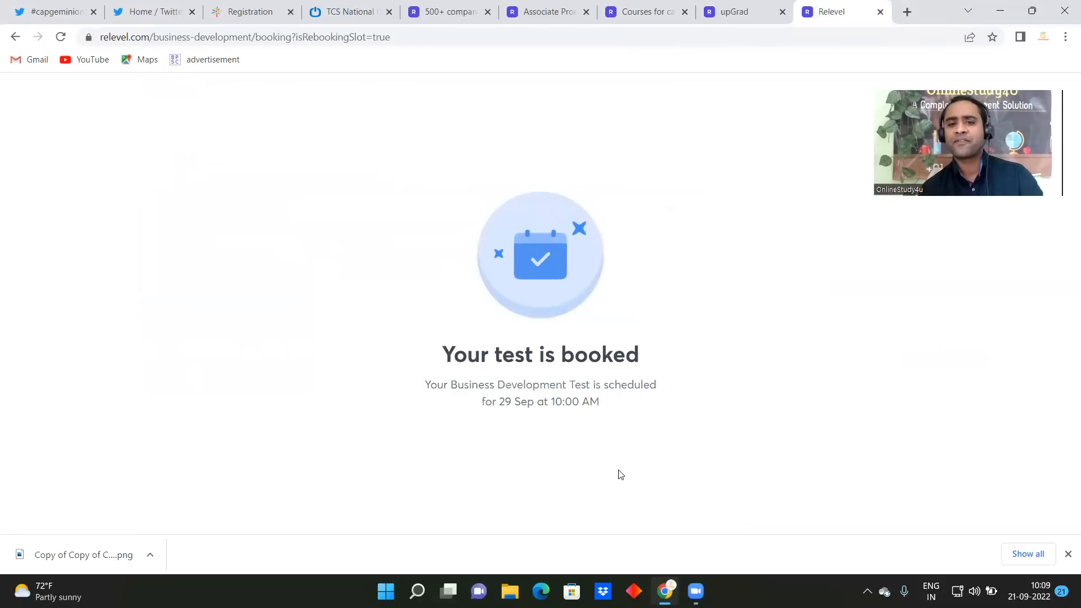